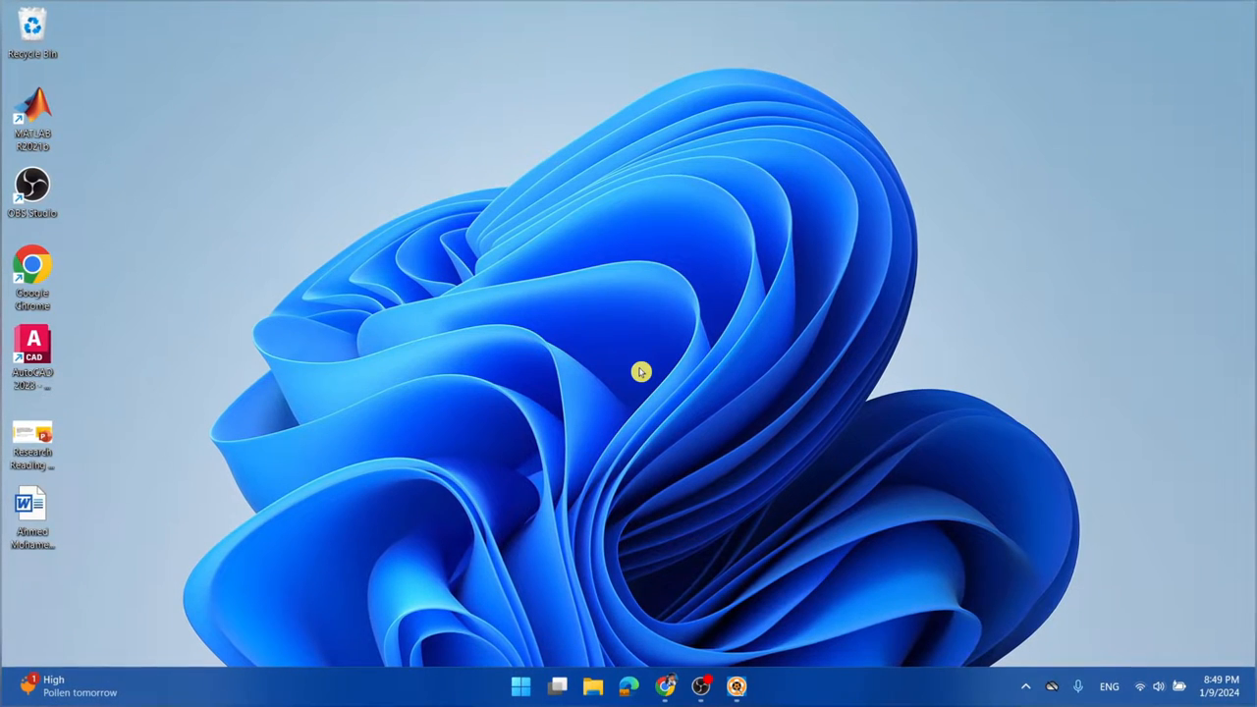
mouse_move(520, 685)
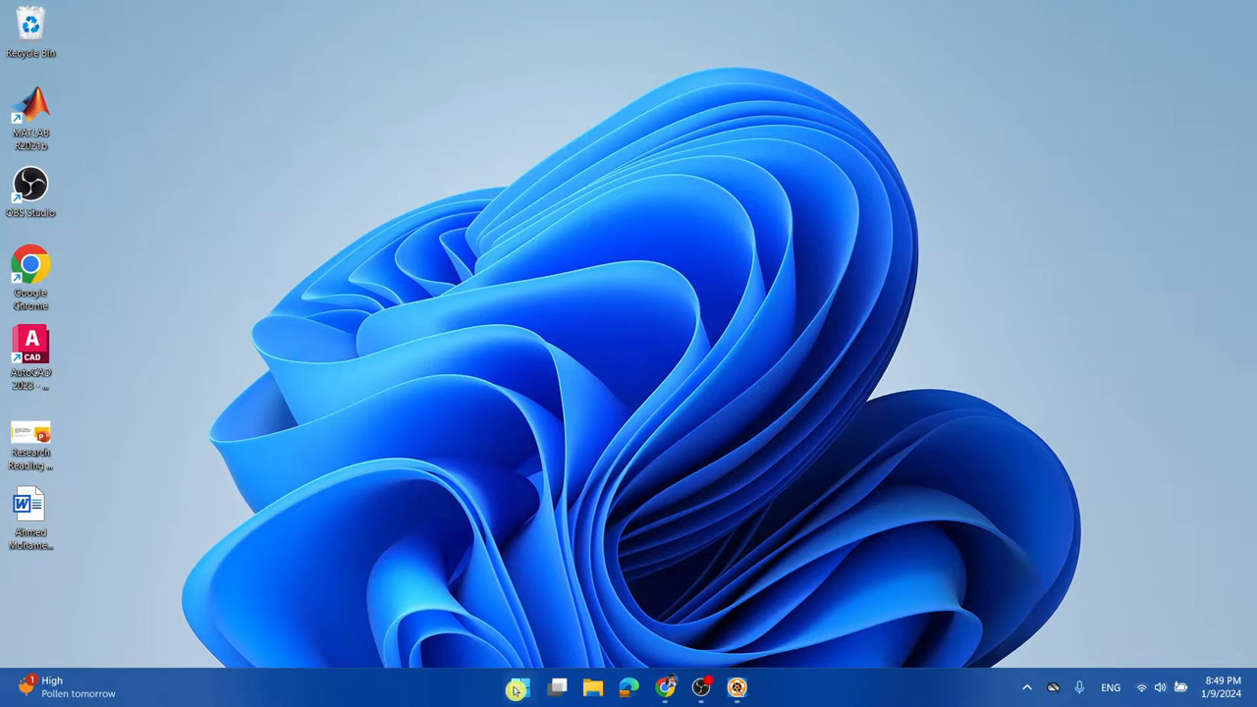
Step: Launch the Settings app from the Start menu, landing on the System page
left_click(520, 687)
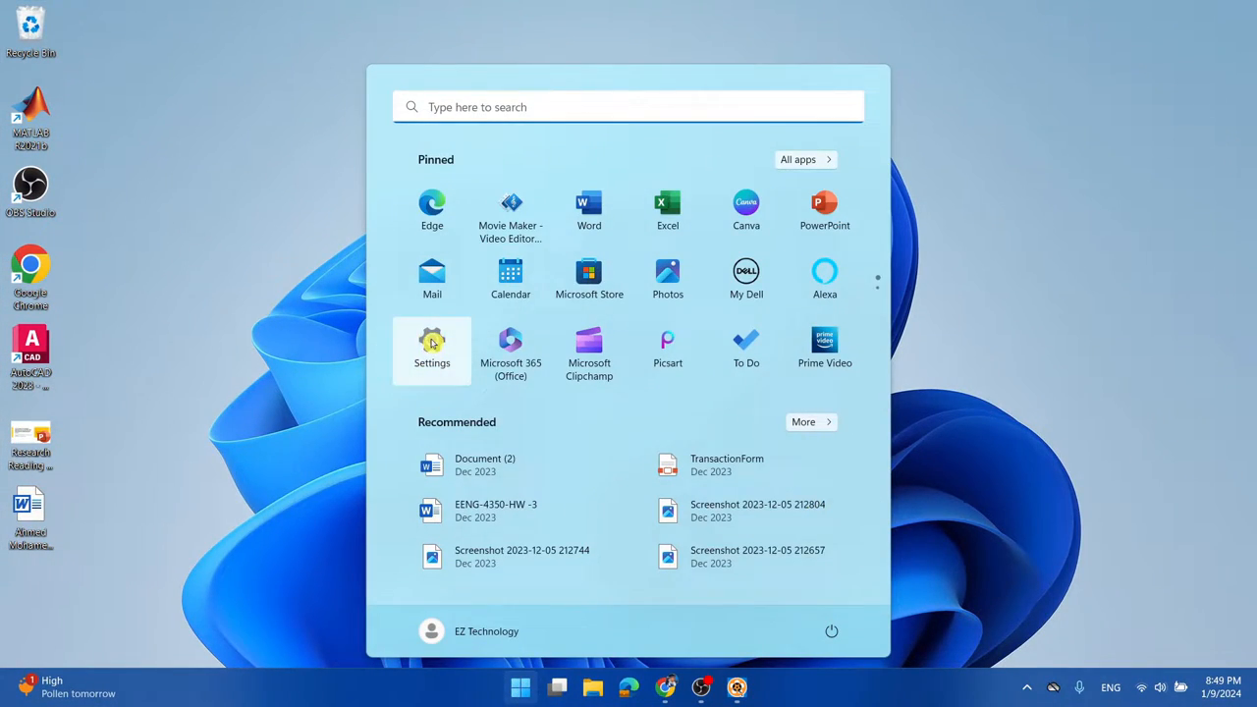
left_click(432, 341)
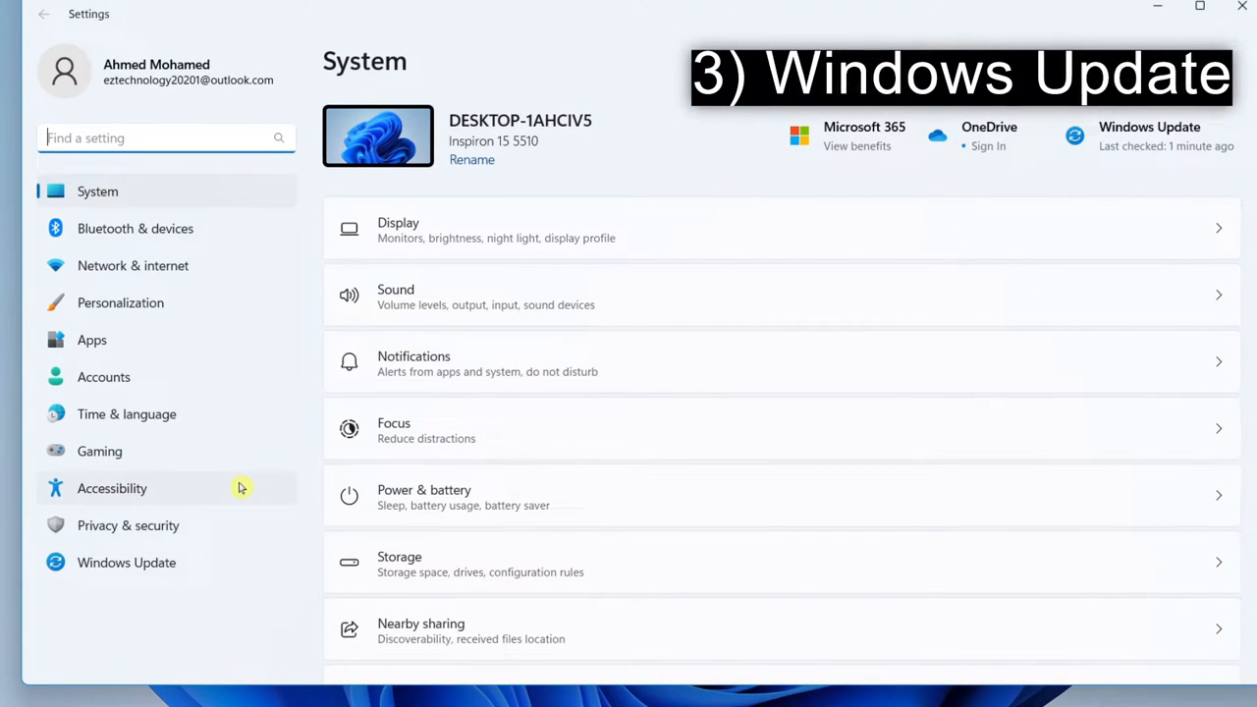
mouse_move(174, 565)
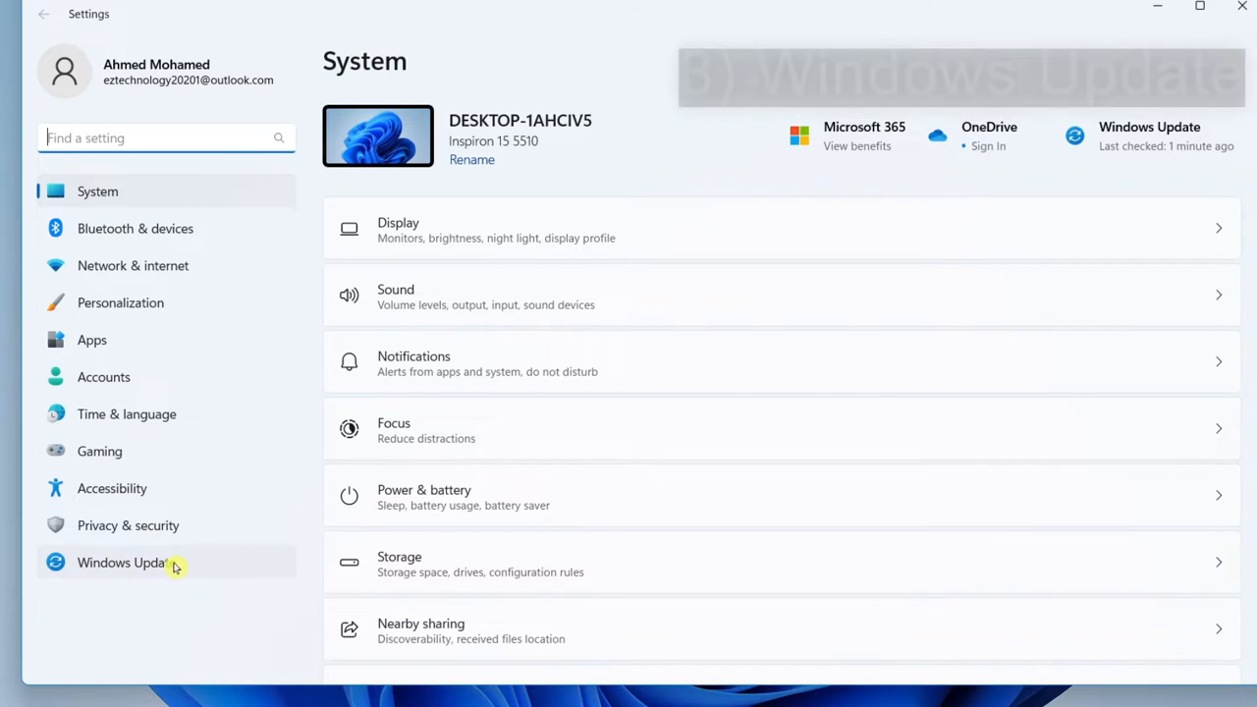
Step: Install all pending Windows updates, starting the Malicious Software Removal Tool update
left_click(125, 563)
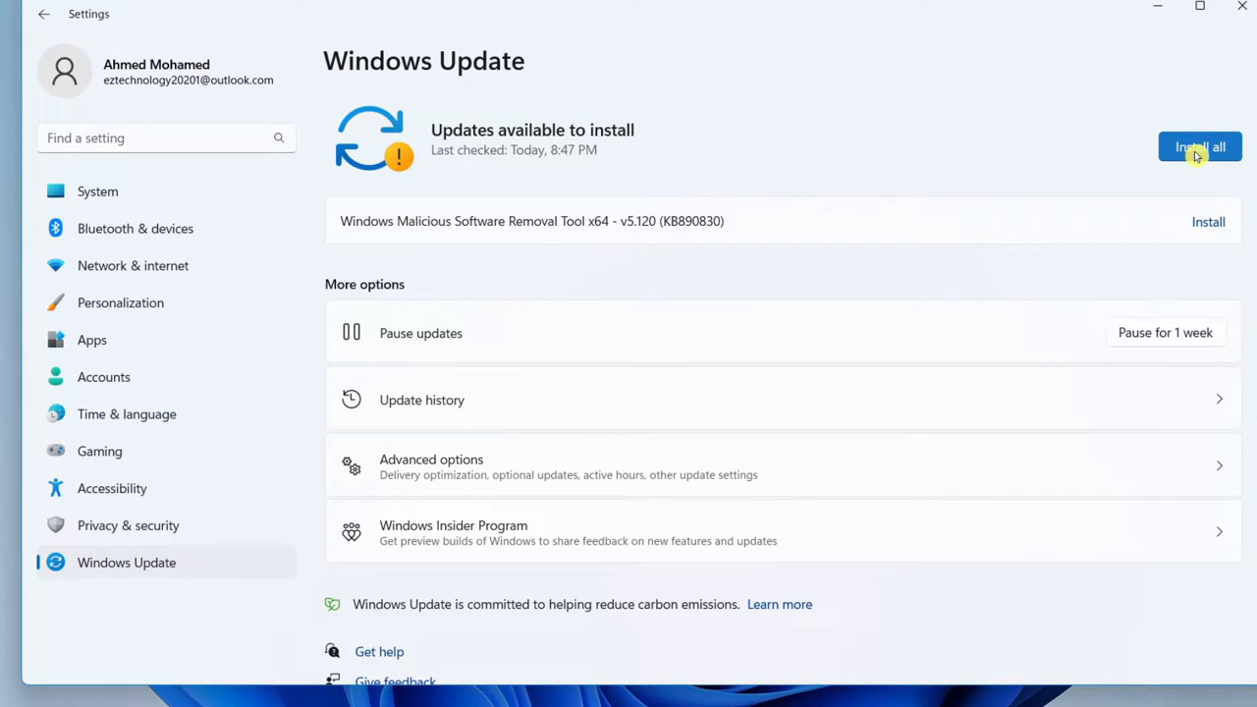
left_click(1199, 146)
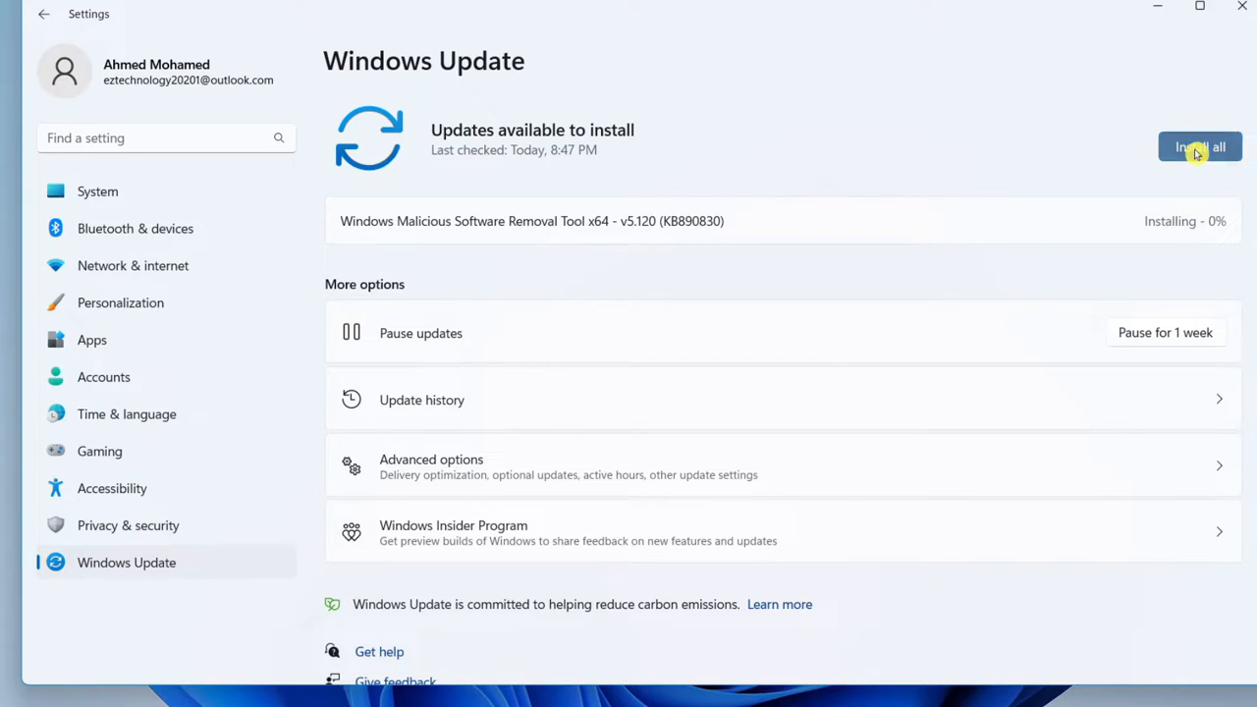
left_click(1200, 147)
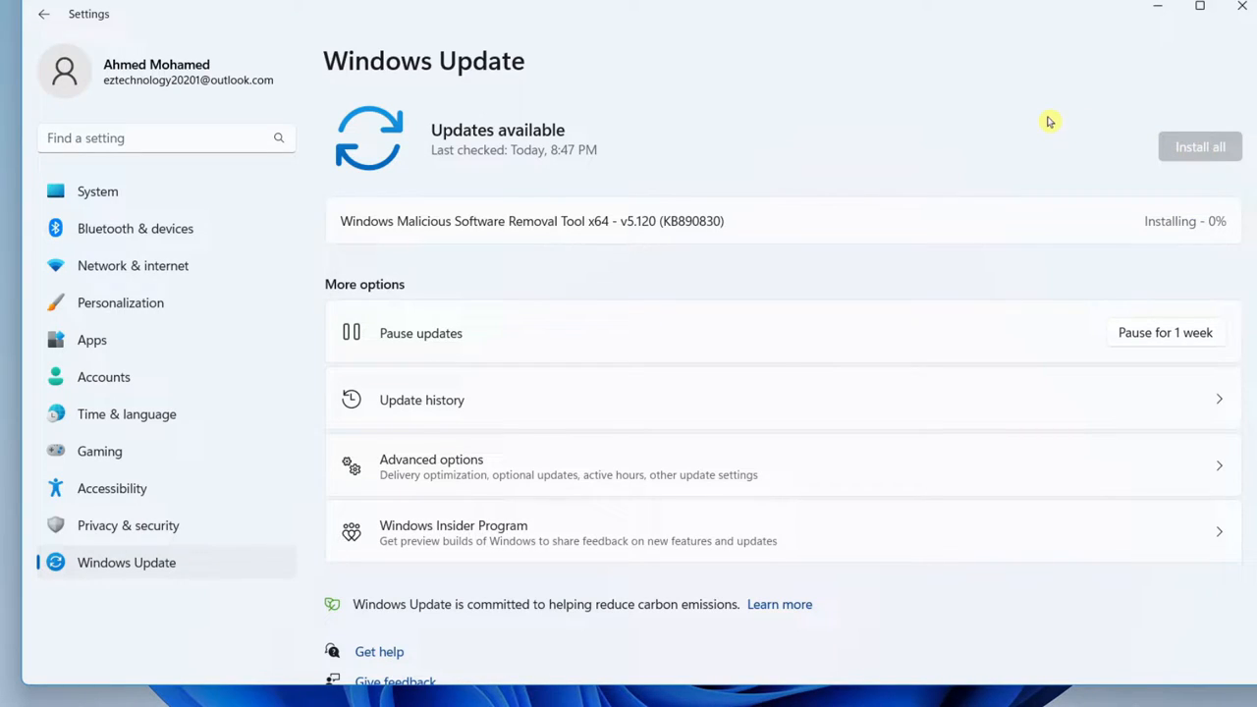
mouse_move(393, 224)
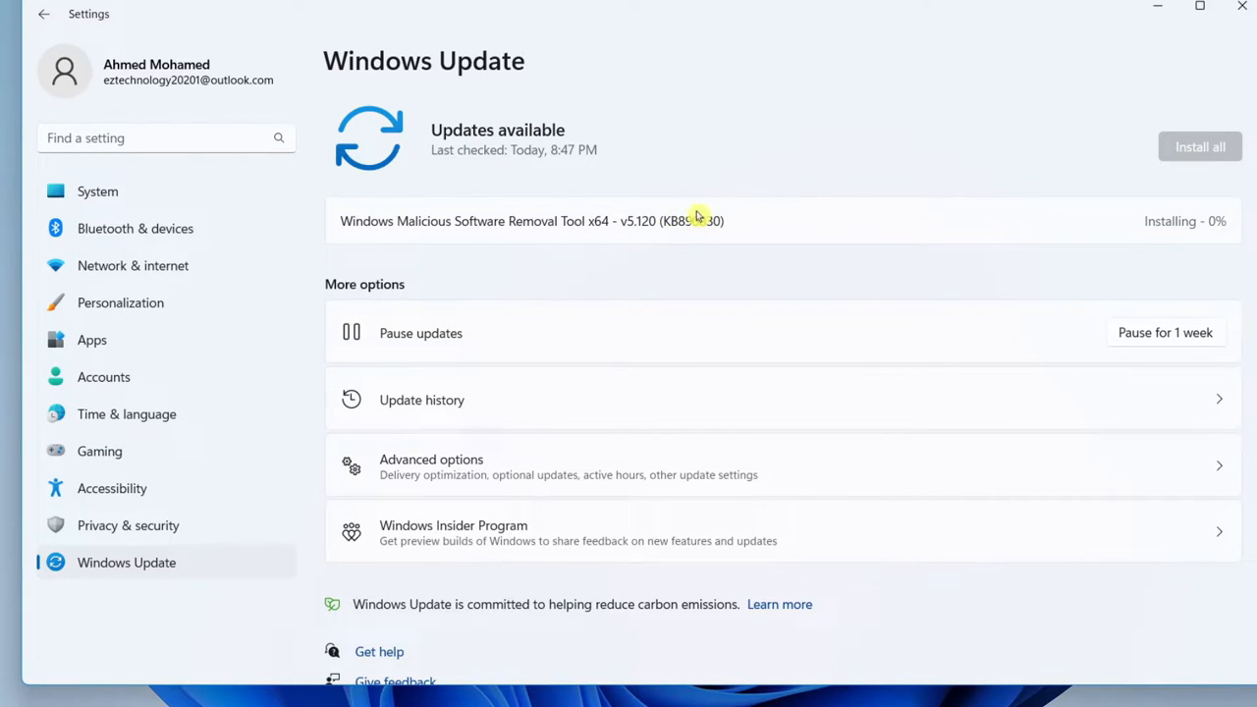
mouse_move(945, 215)
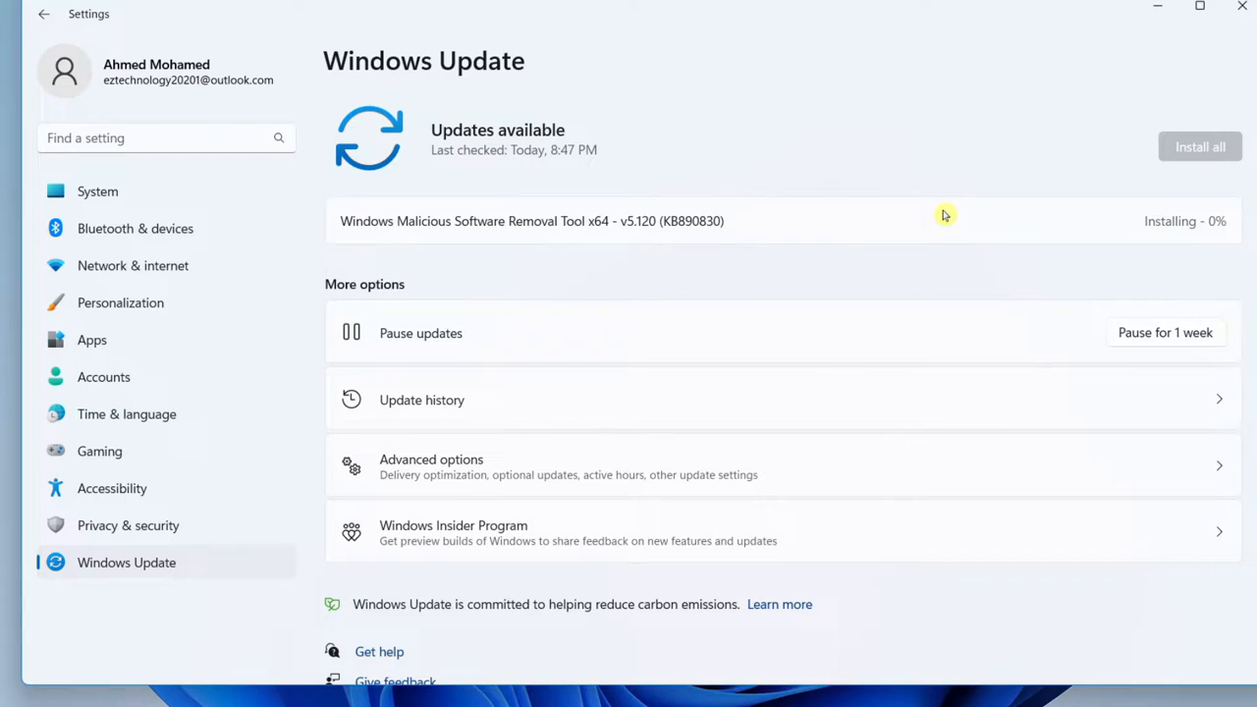
mouse_move(943, 90)
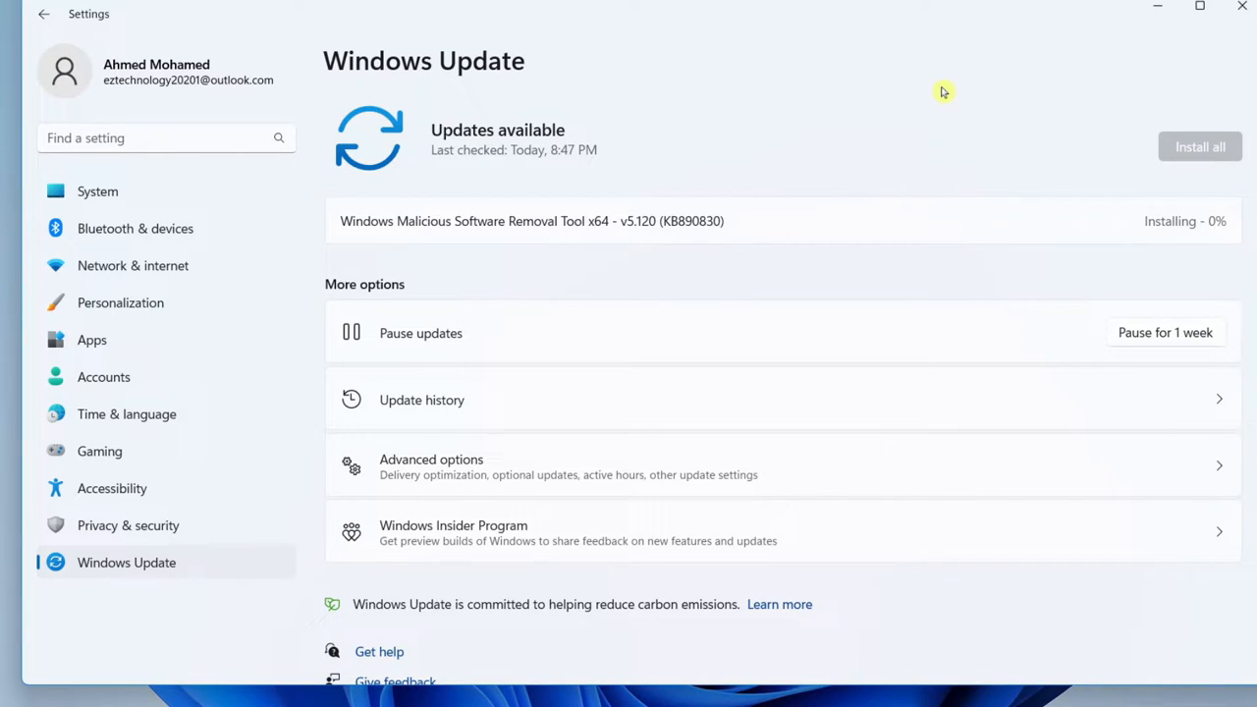
mouse_move(396, 167)
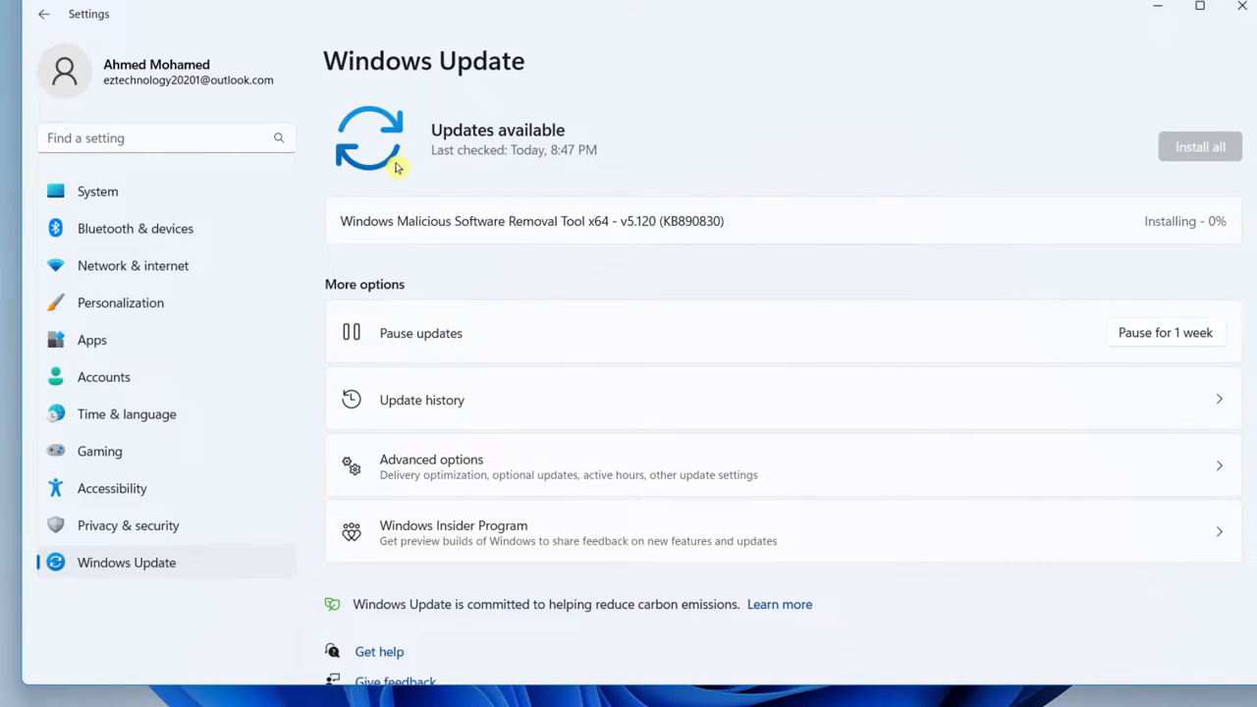
mouse_move(390, 155)
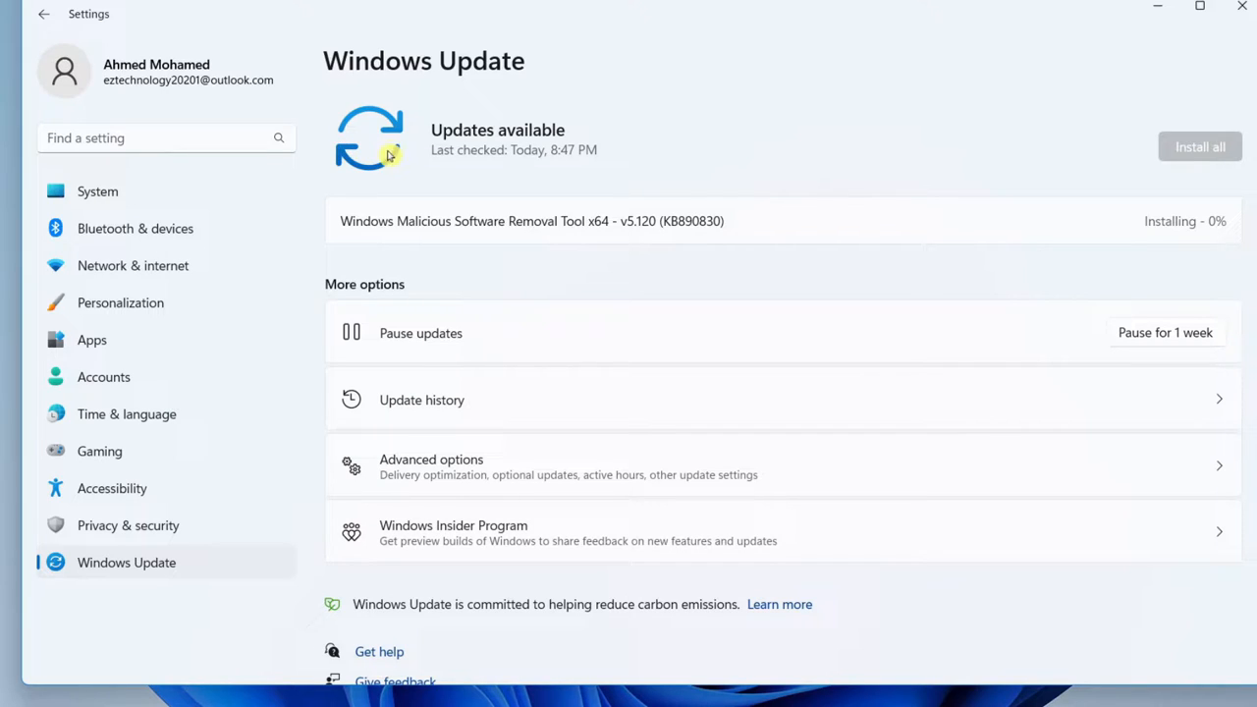
mouse_move(1143, 16)
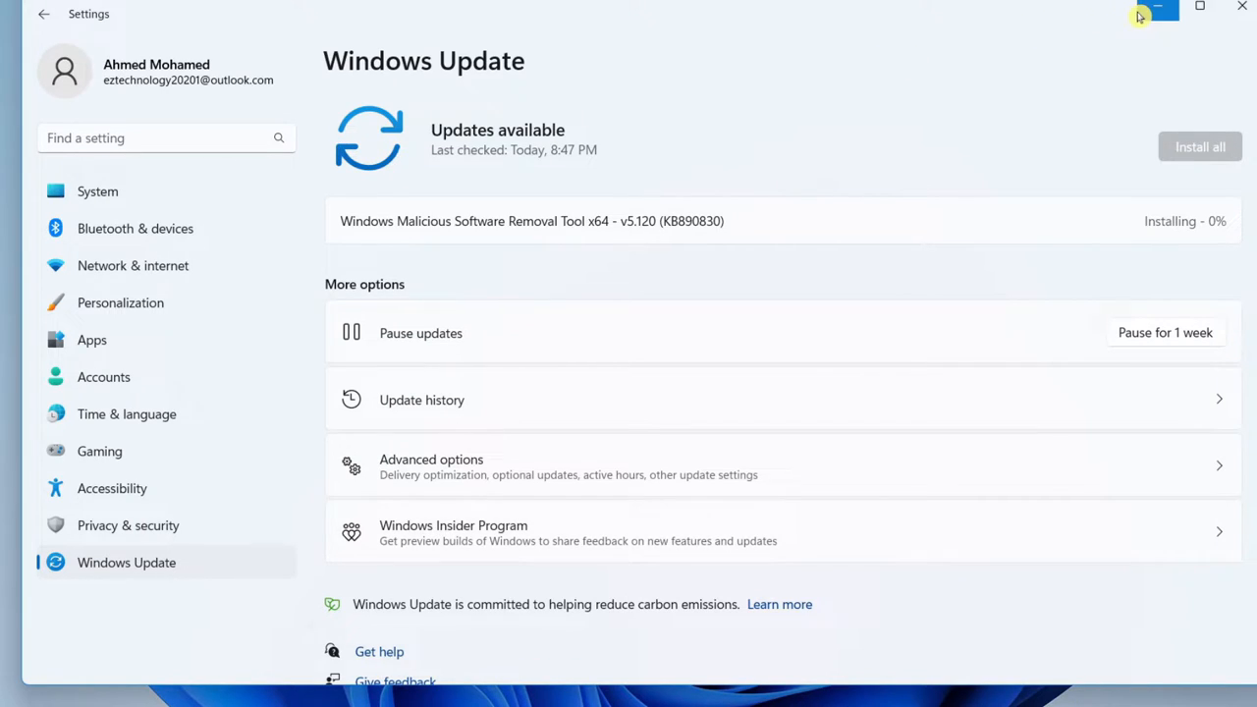
mouse_move(1155, 14)
type("cmd")
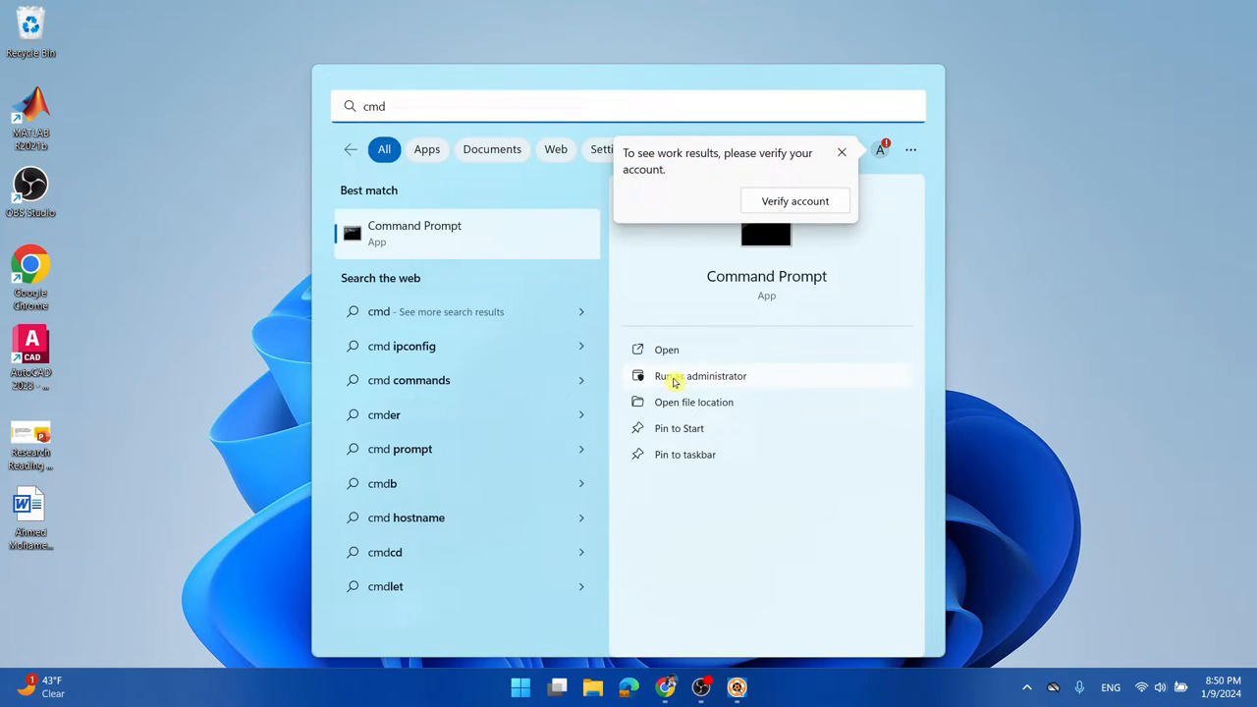
Step: Run Command Prompt as administrator from the Start menu search results
left_click(703, 375)
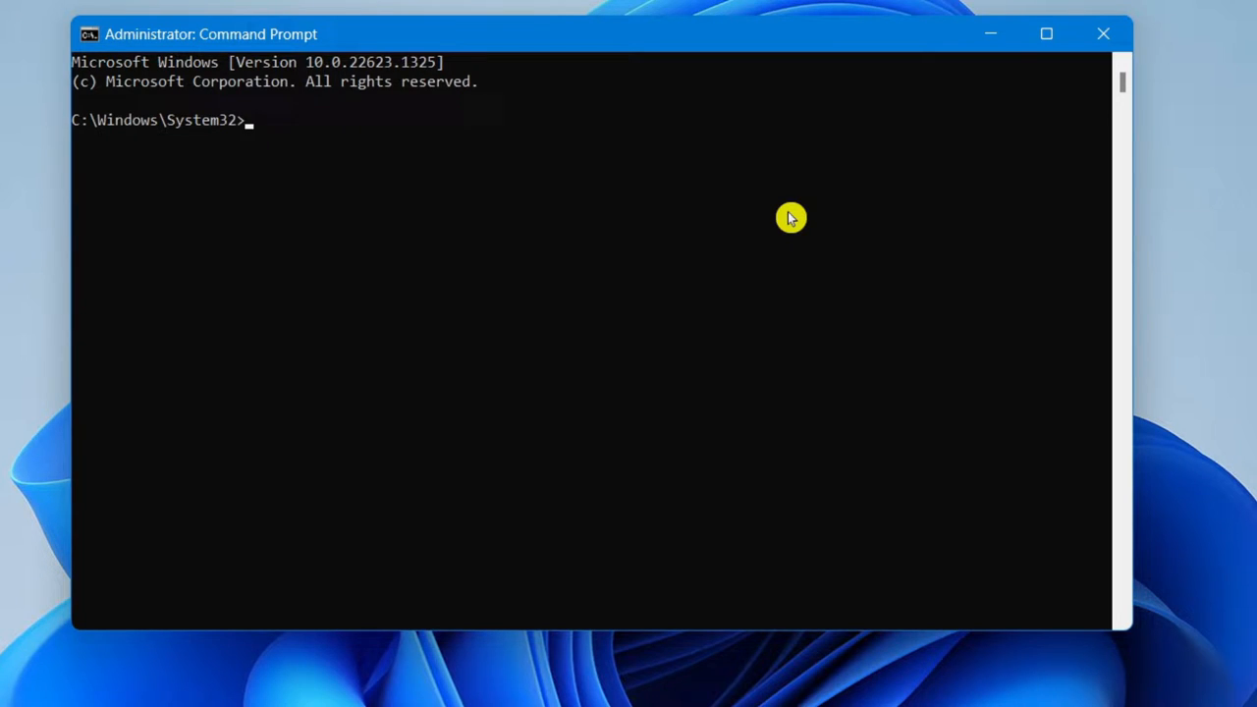
Step: Enter 'DISM.EXE /Online /Cleanup-image /Restorehealth' at the elevated prompt without running it
type("DISM")
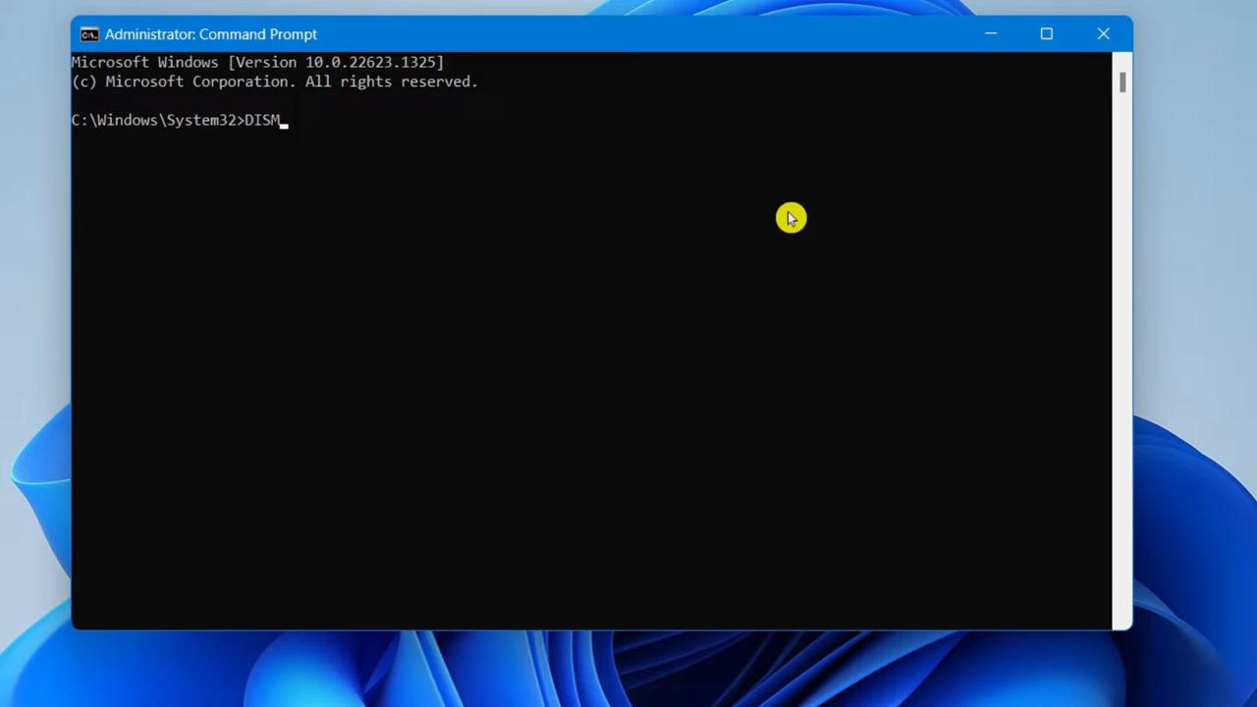
type(".EXE /On")
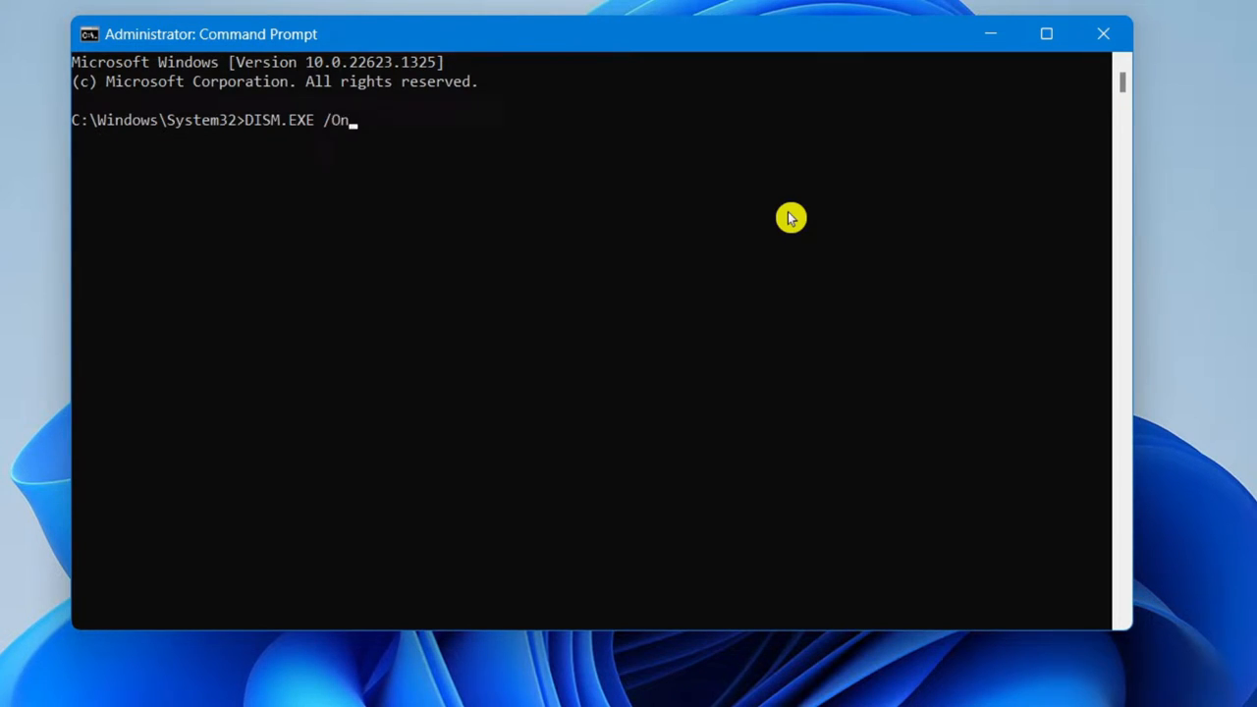
type("line")
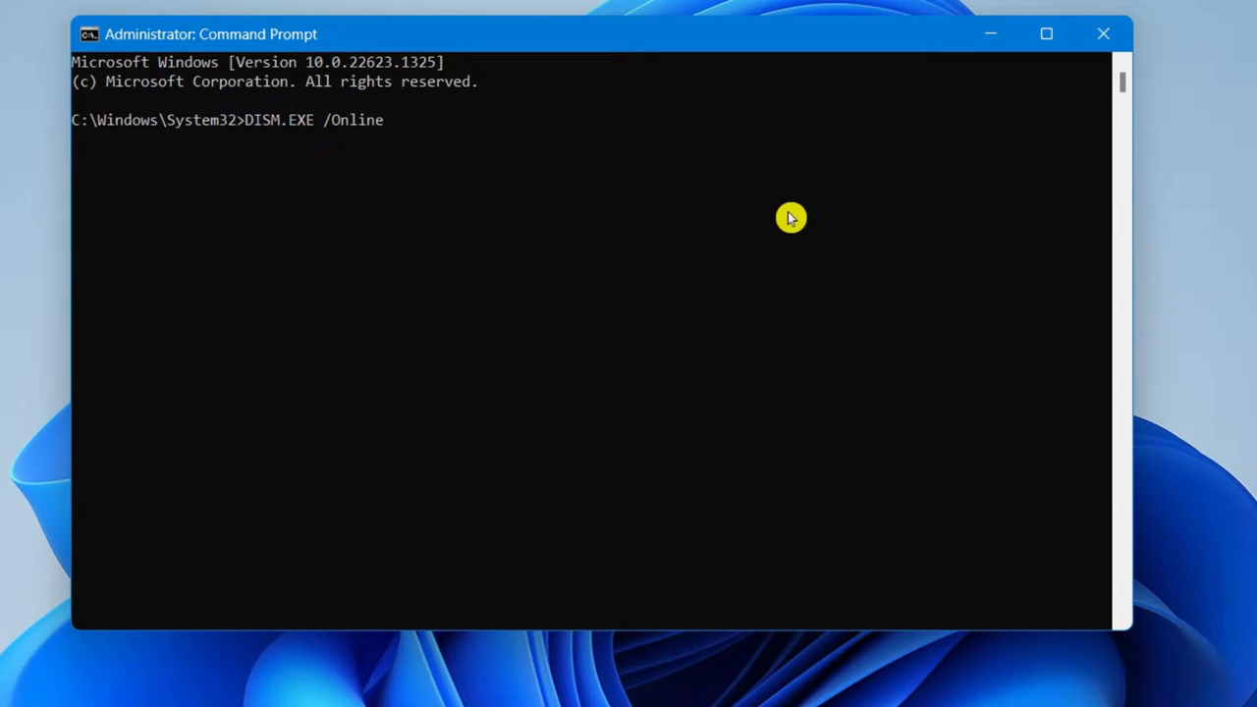
type("/Cleanup")
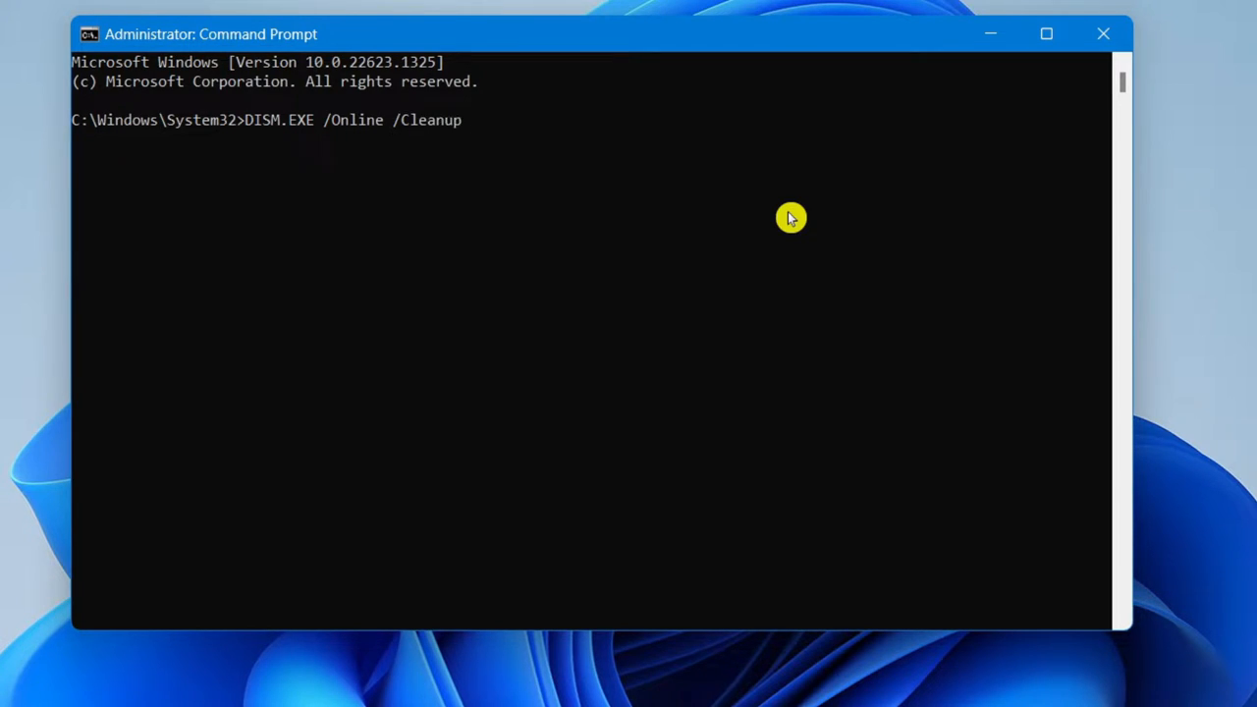
type("-image")
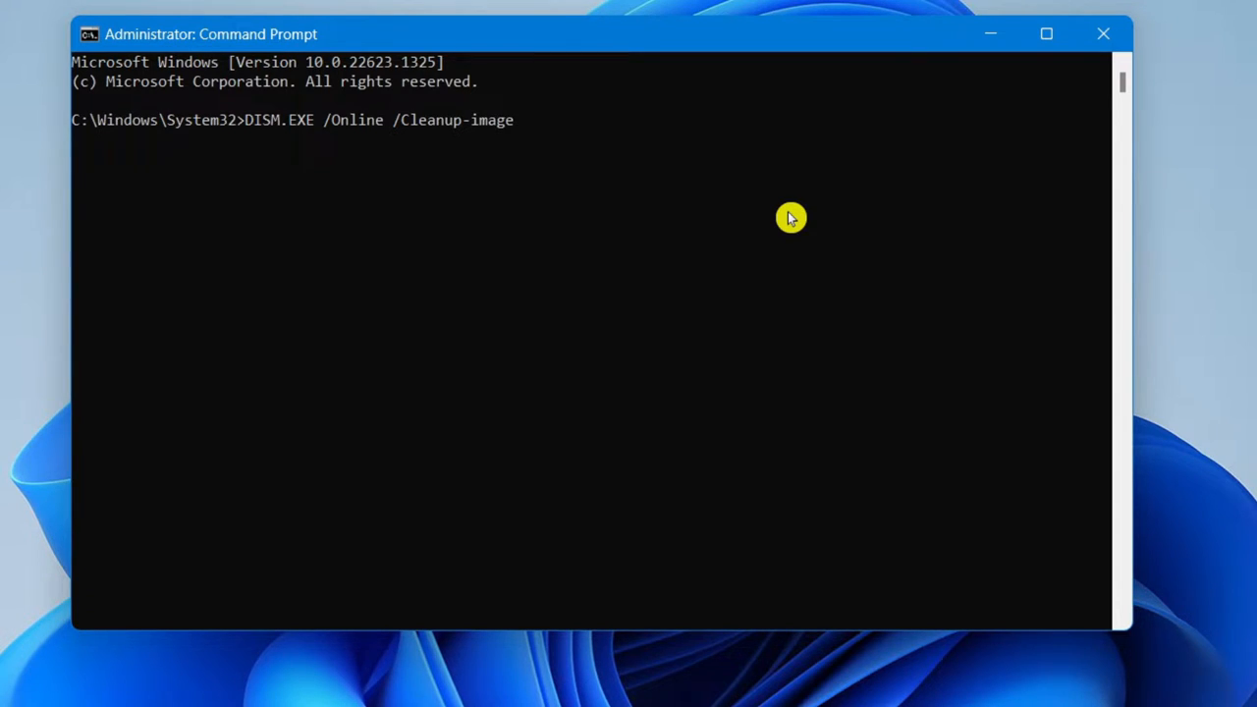
type("/Resto")
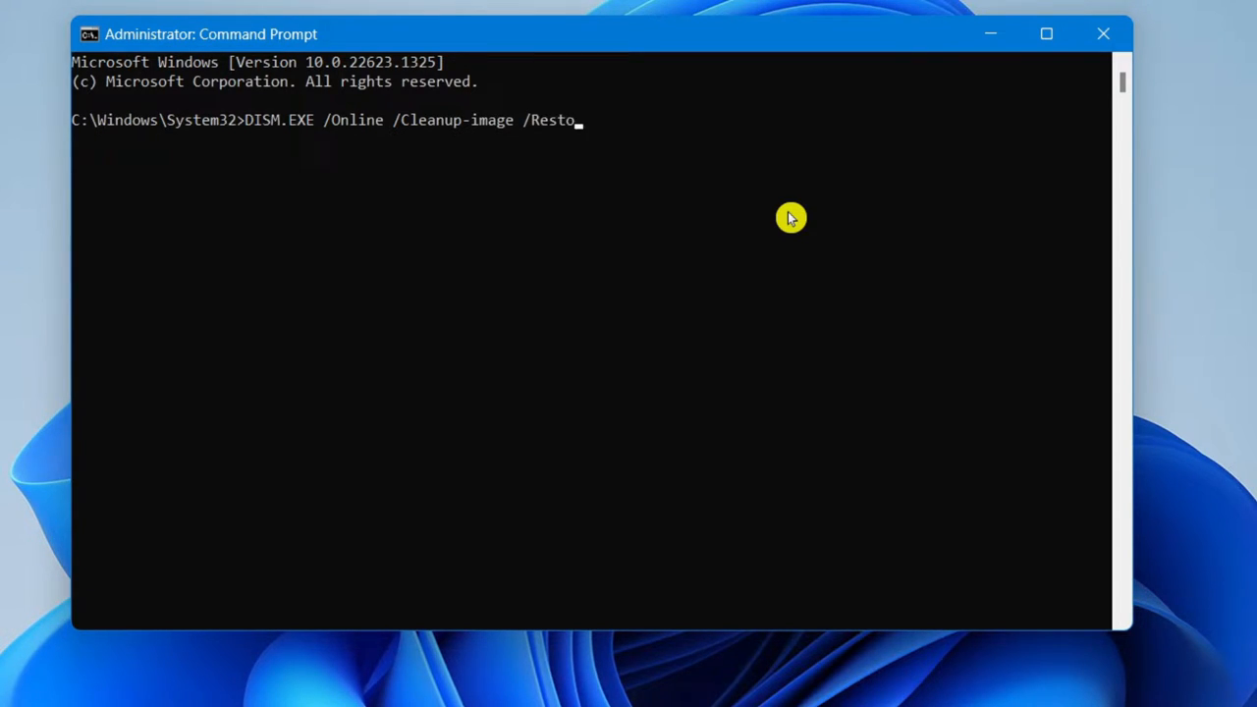
type("rehealth")
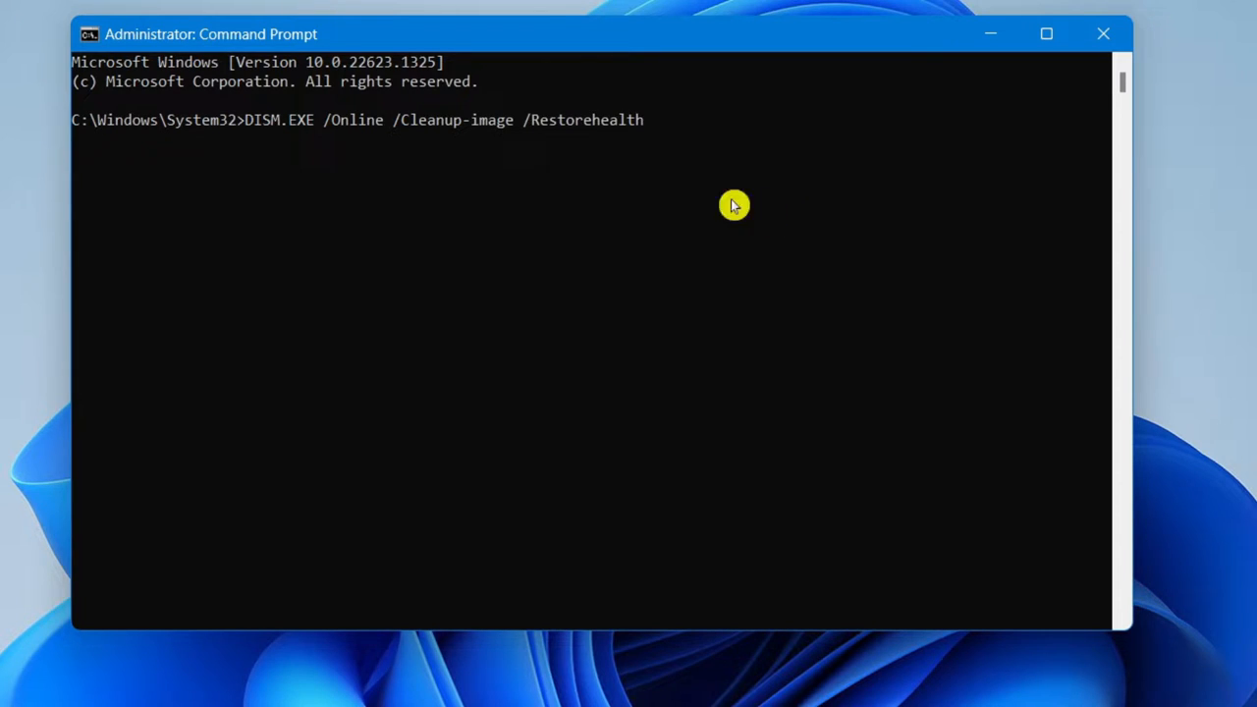
mouse_move(698, 125)
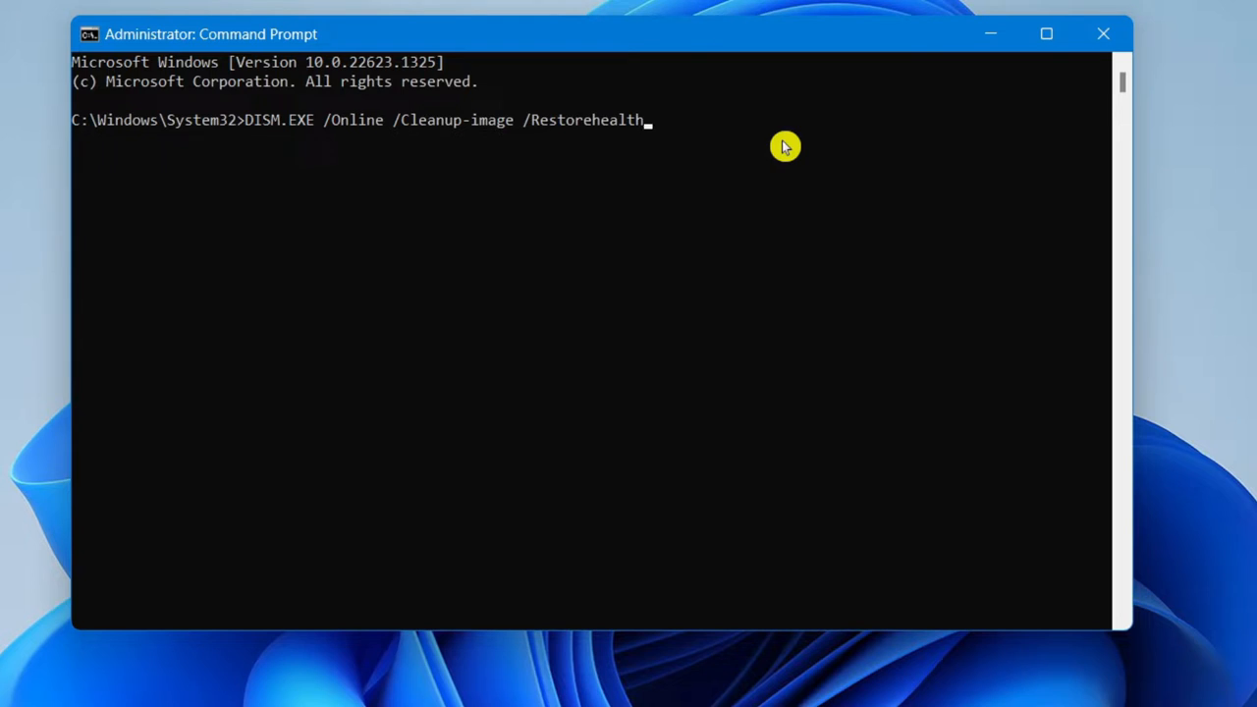
Step: Run the DISM RestoreHealth command and let the image repair complete
key("Enter")
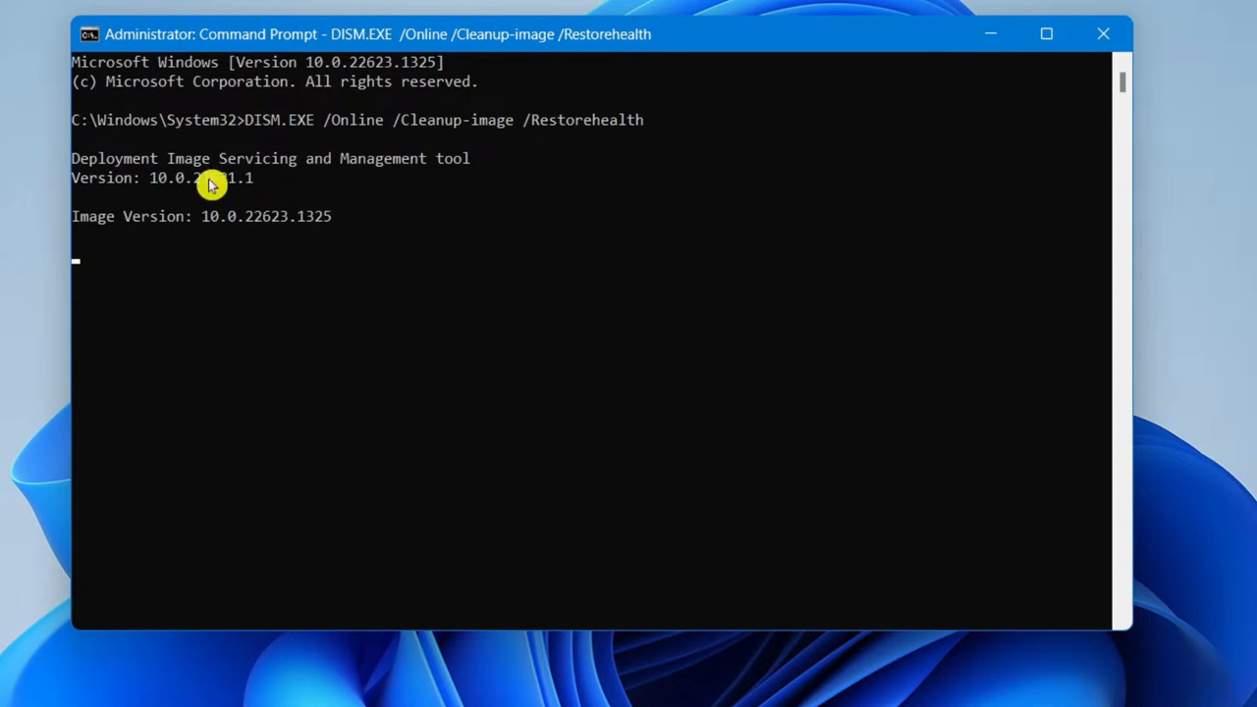
mouse_move(346, 274)
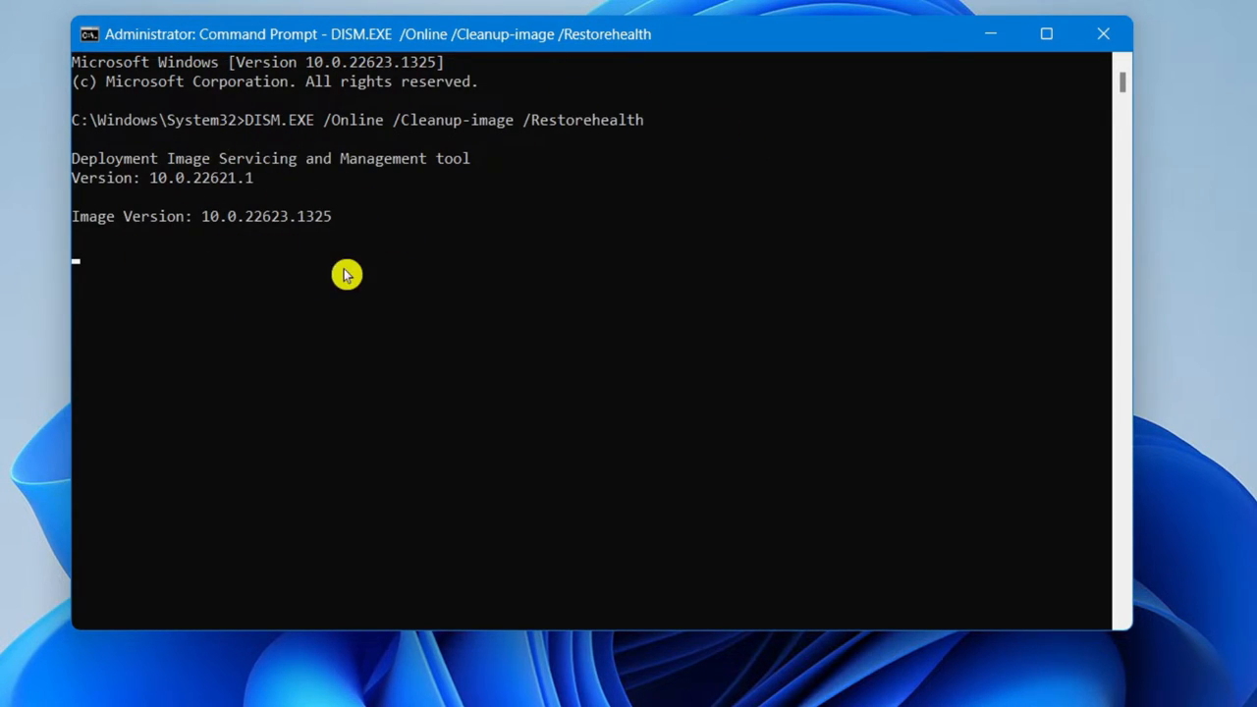
mouse_move(248, 125)
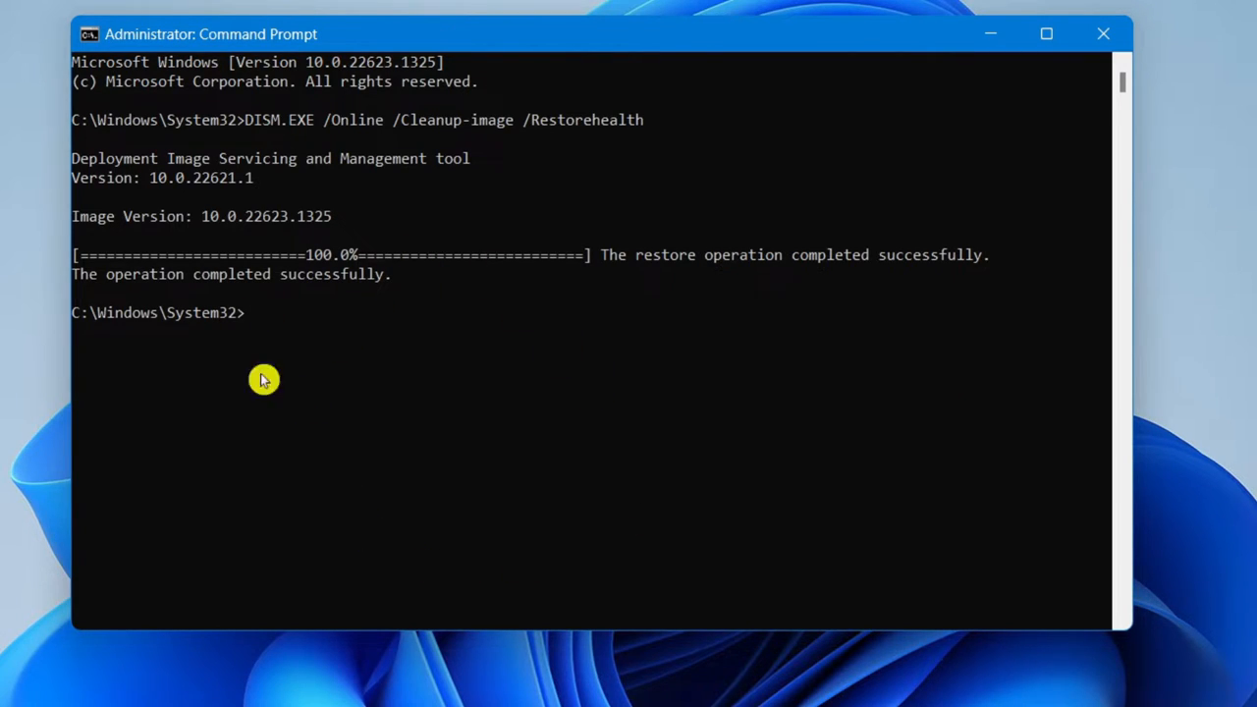
mouse_move(458, 265)
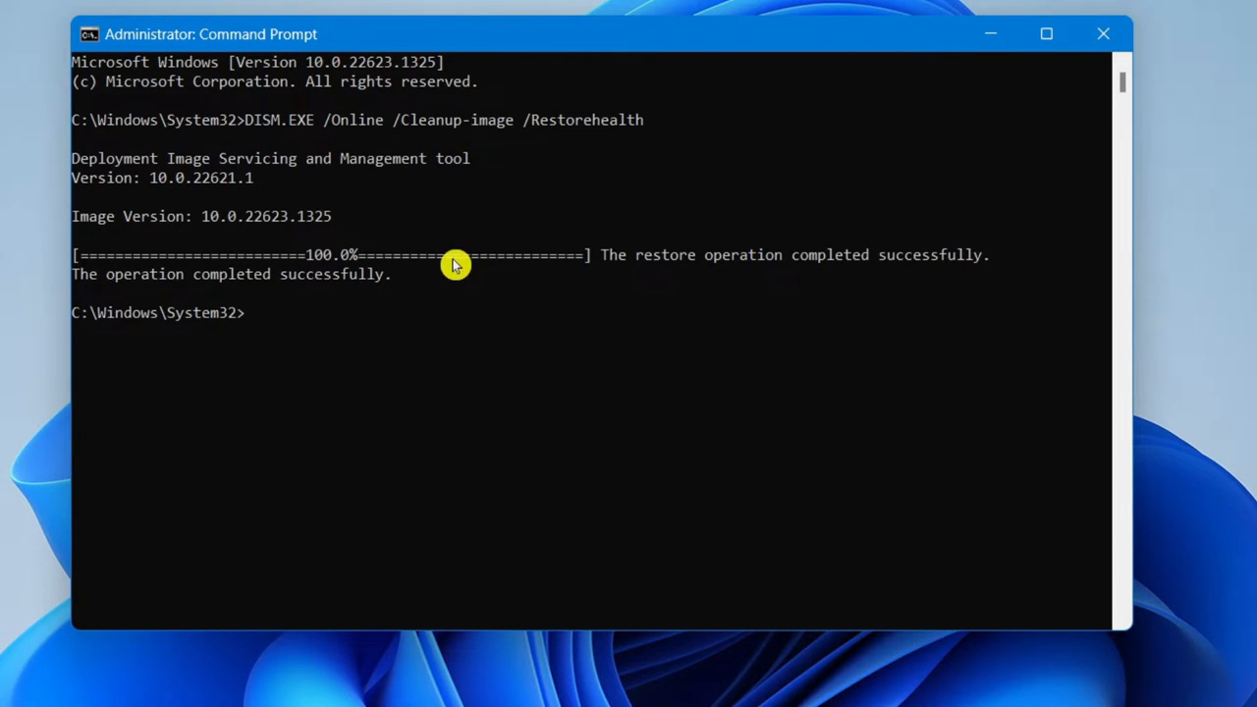
mouse_move(573, 315)
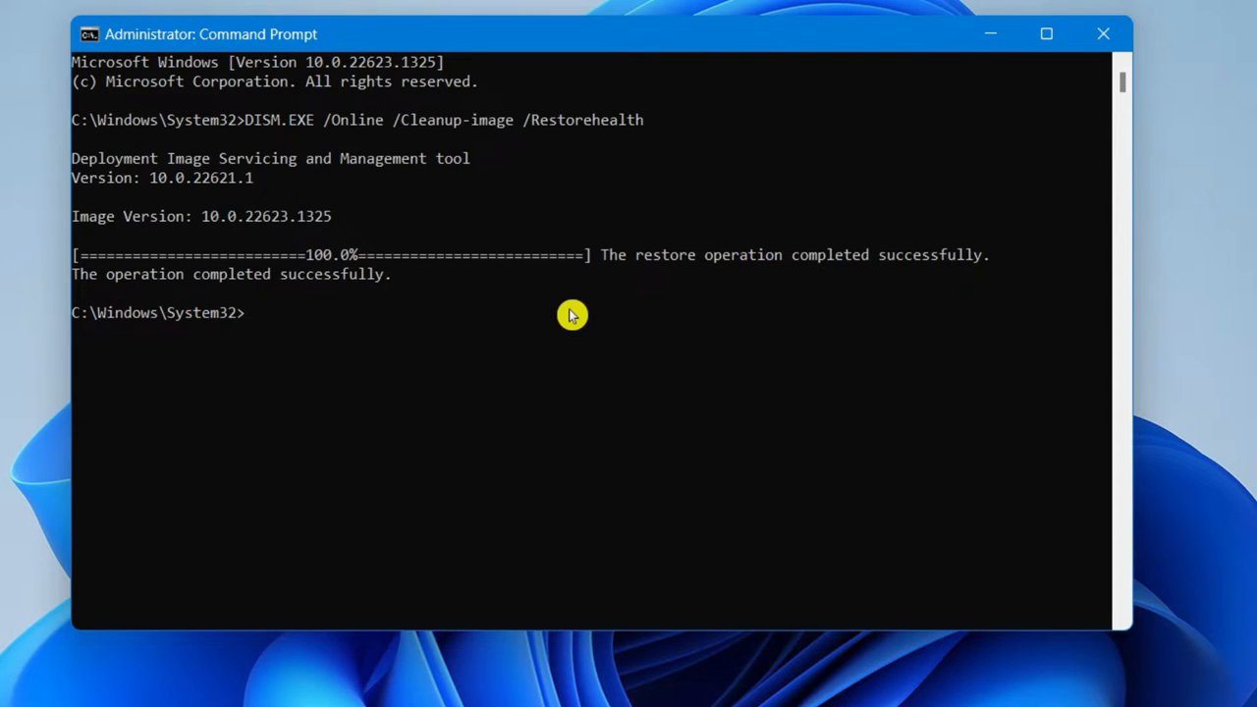
mouse_move(648, 267)
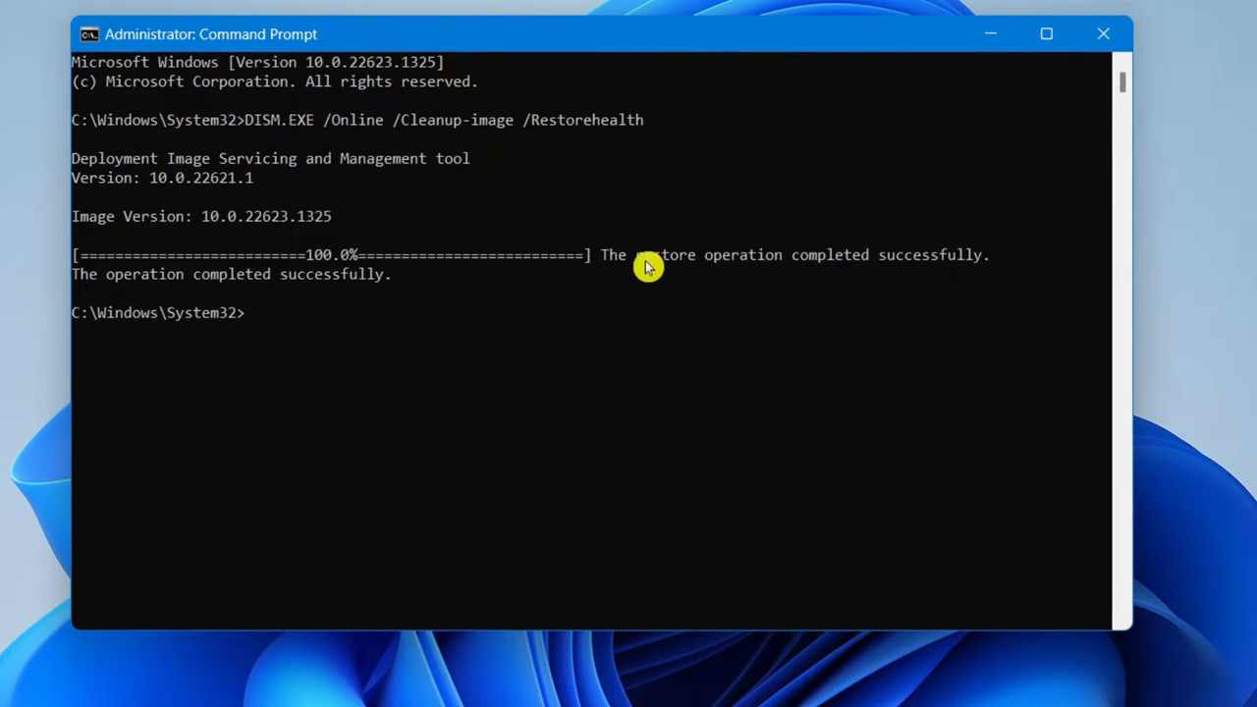
mouse_move(565, 330)
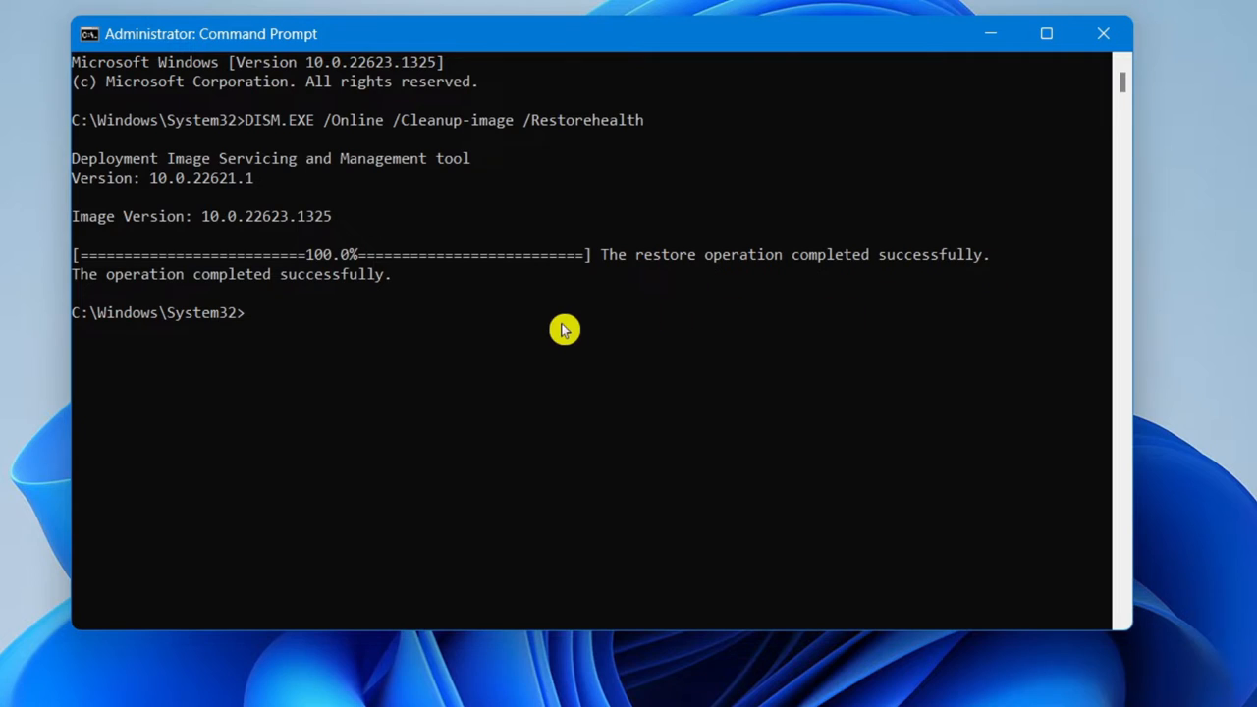
mouse_move(262, 291)
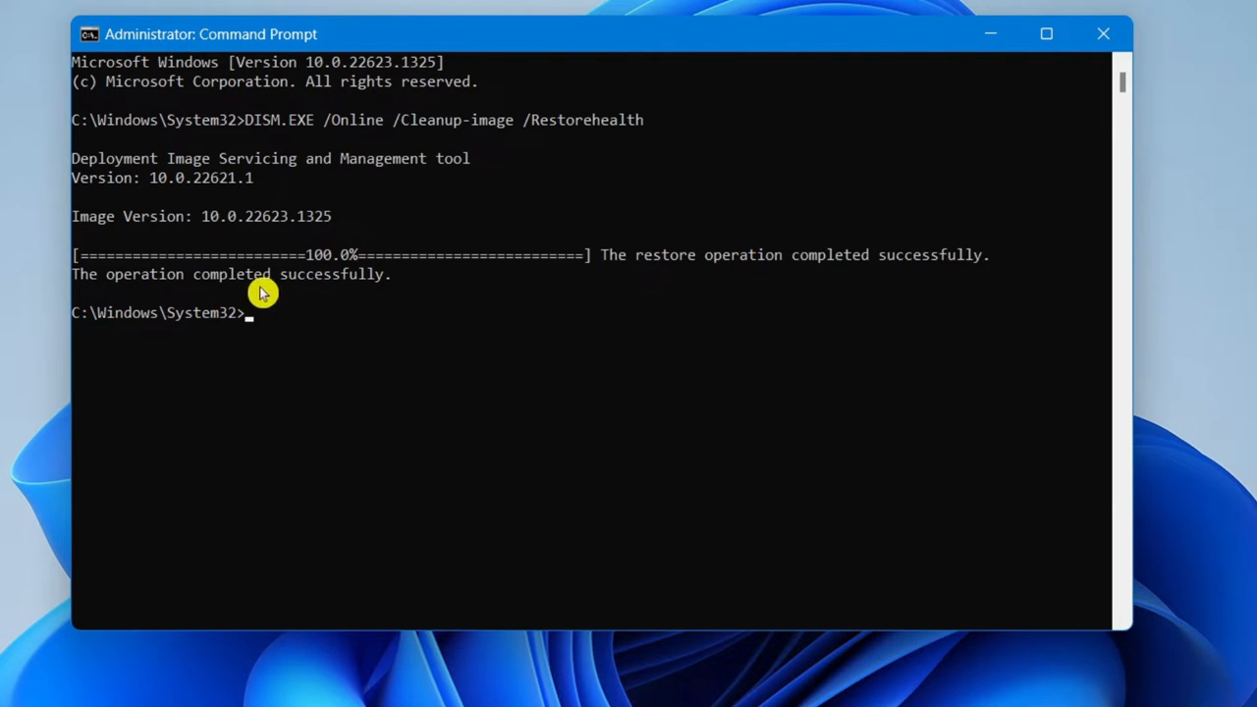
mouse_move(704, 334)
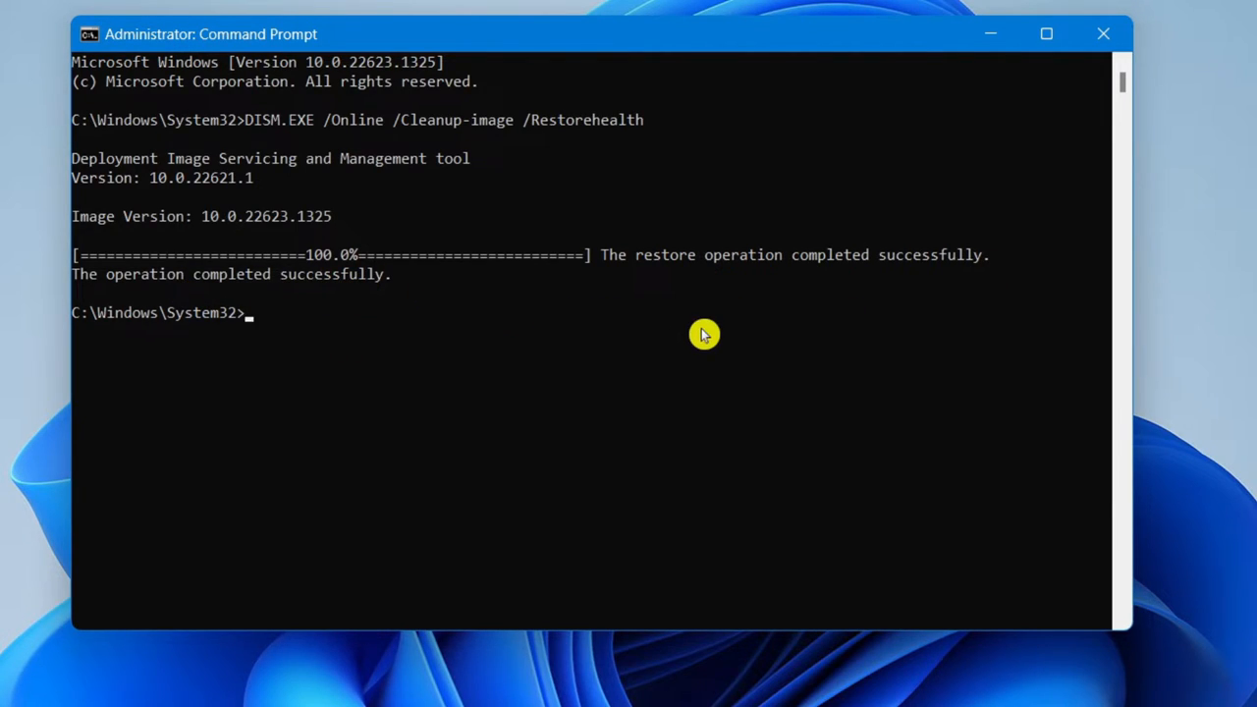
mouse_move(743, 357)
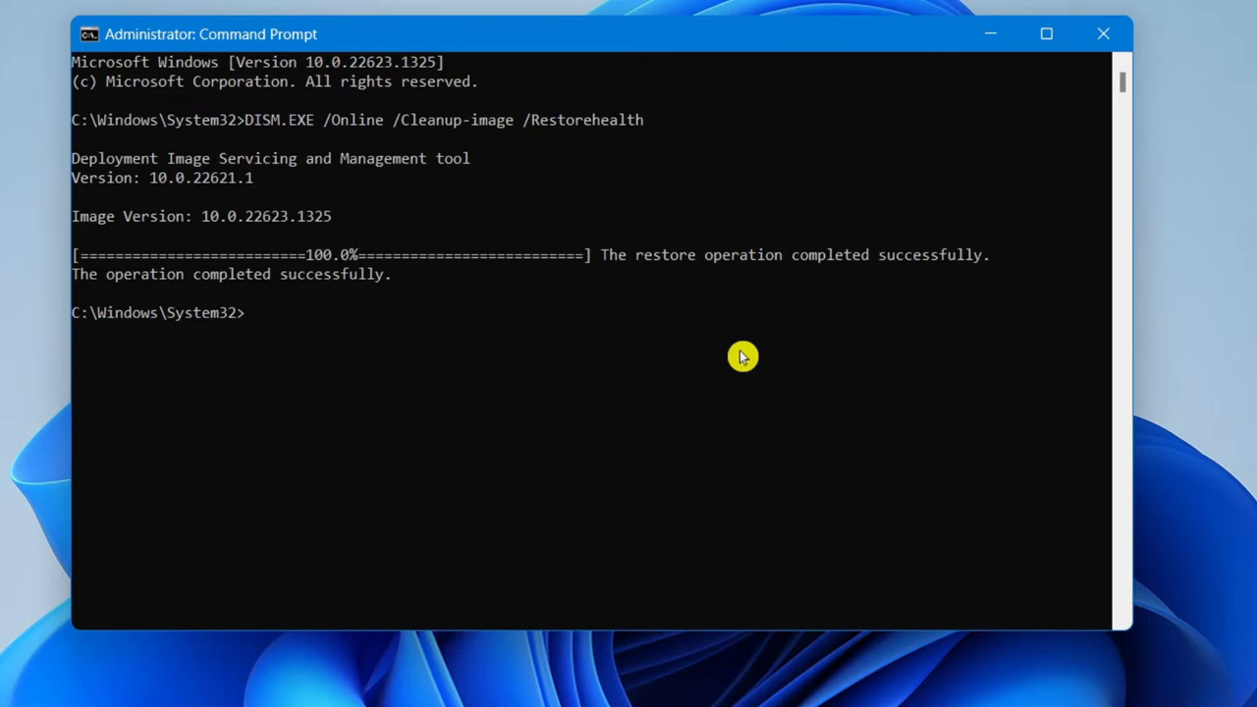
Step: Run 'sfc /scannow' to scan the protected system files
type("sfc /s")
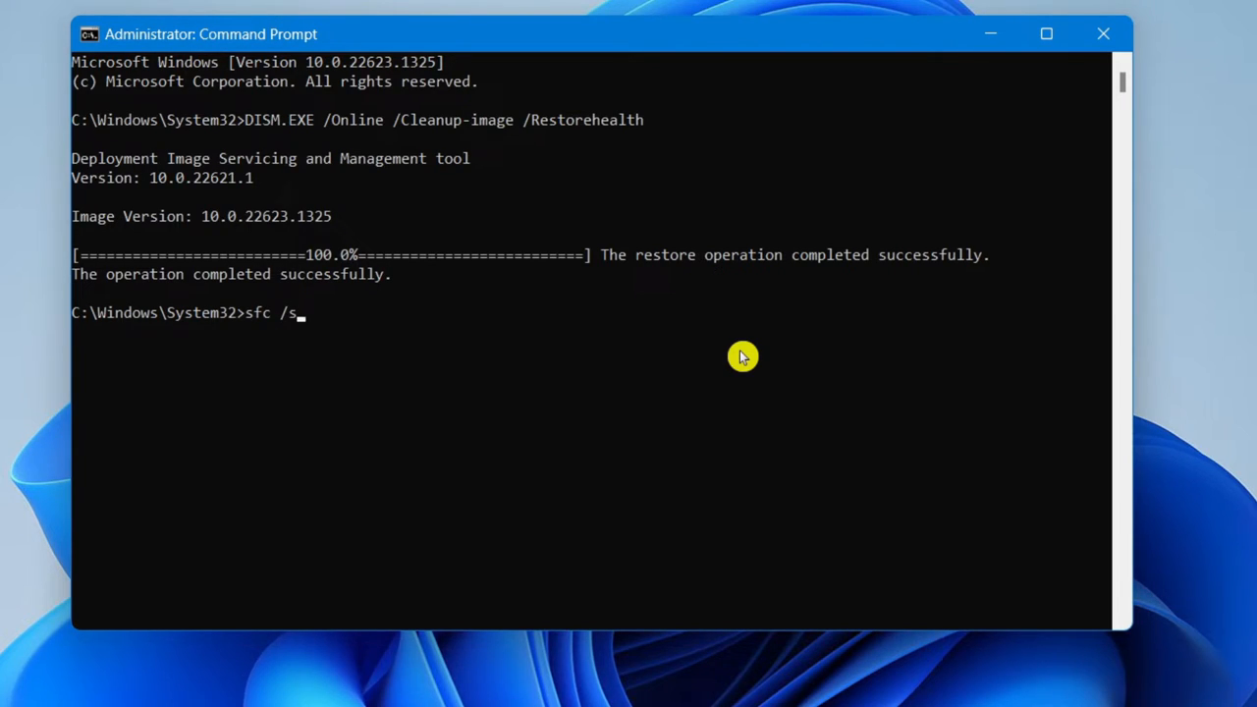
type("cannow")
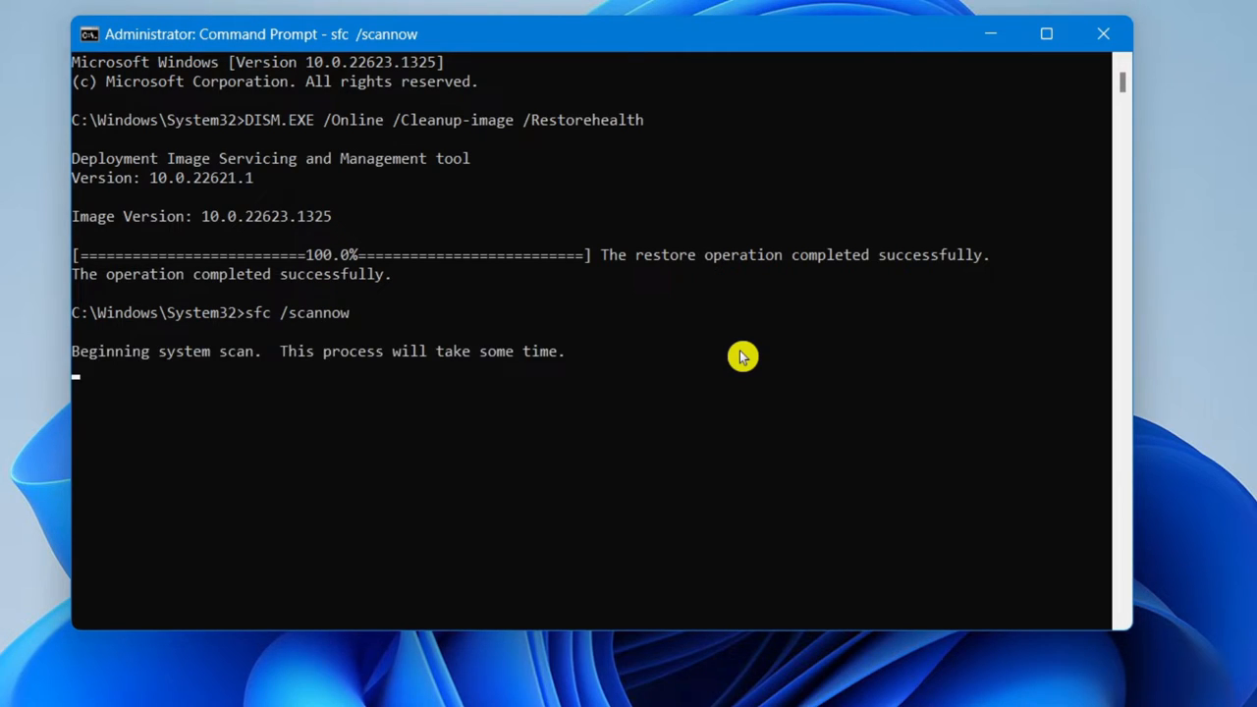
mouse_move(872, 356)
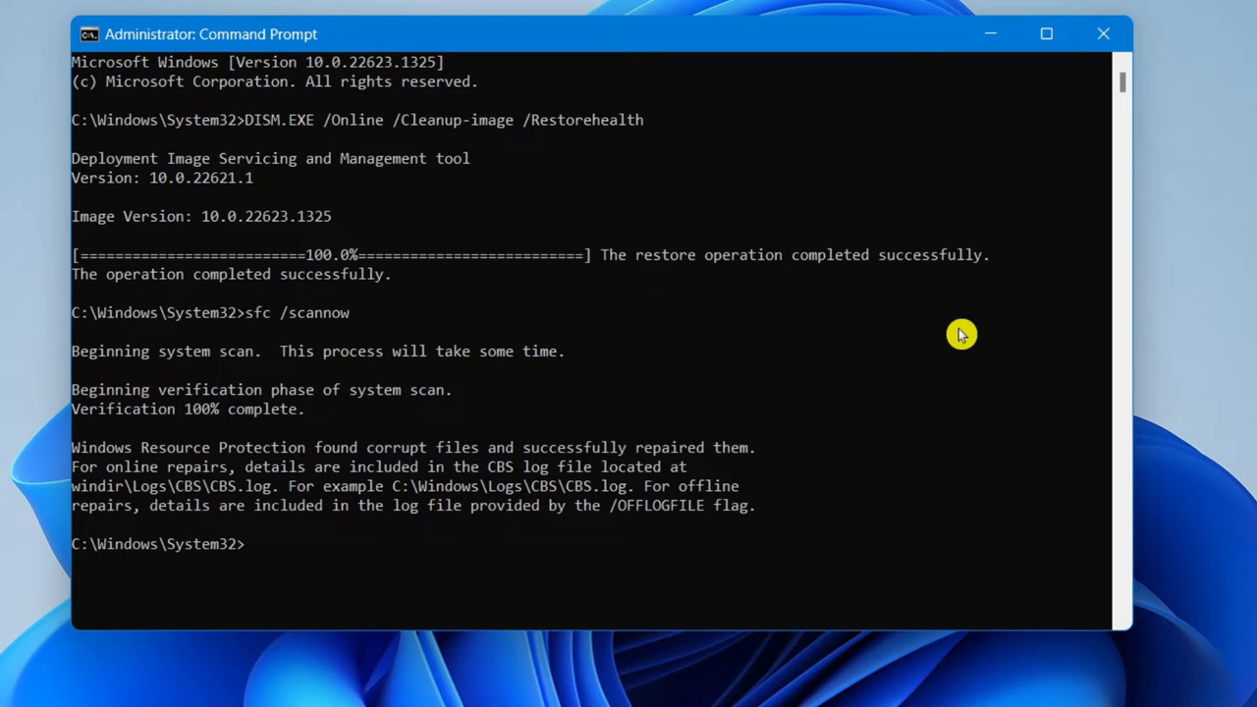
mouse_move(296, 452)
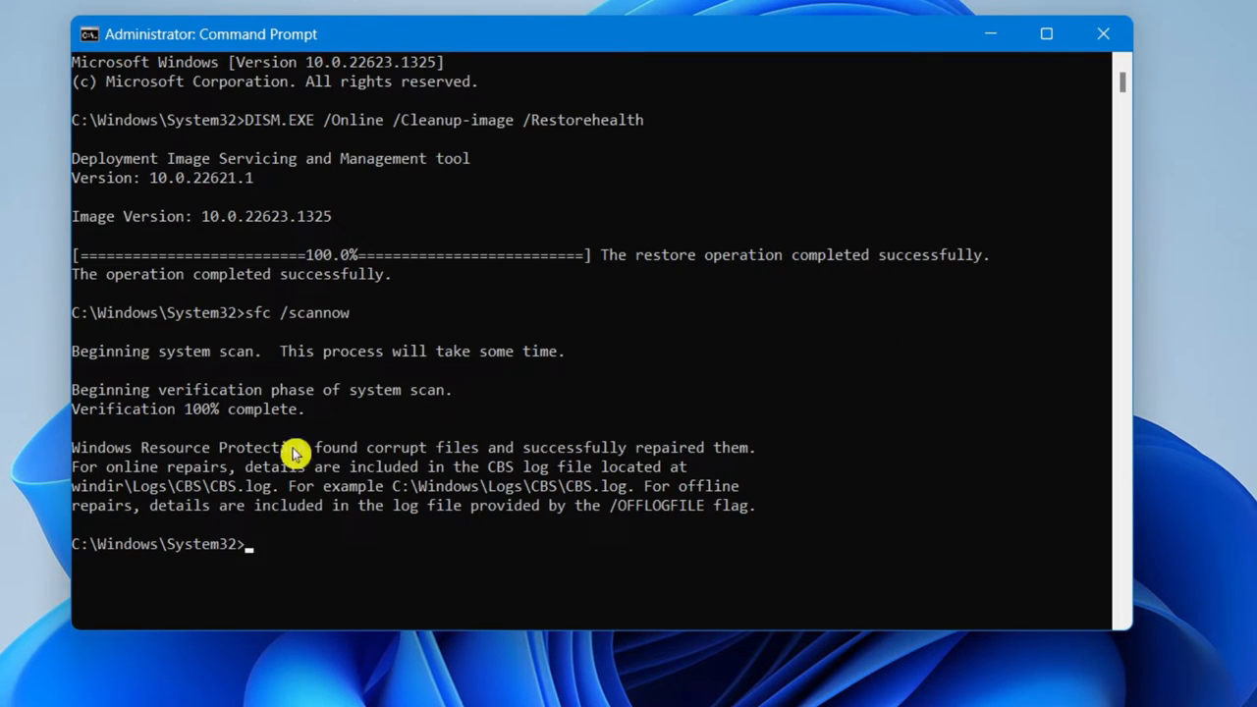
mouse_move(227, 519)
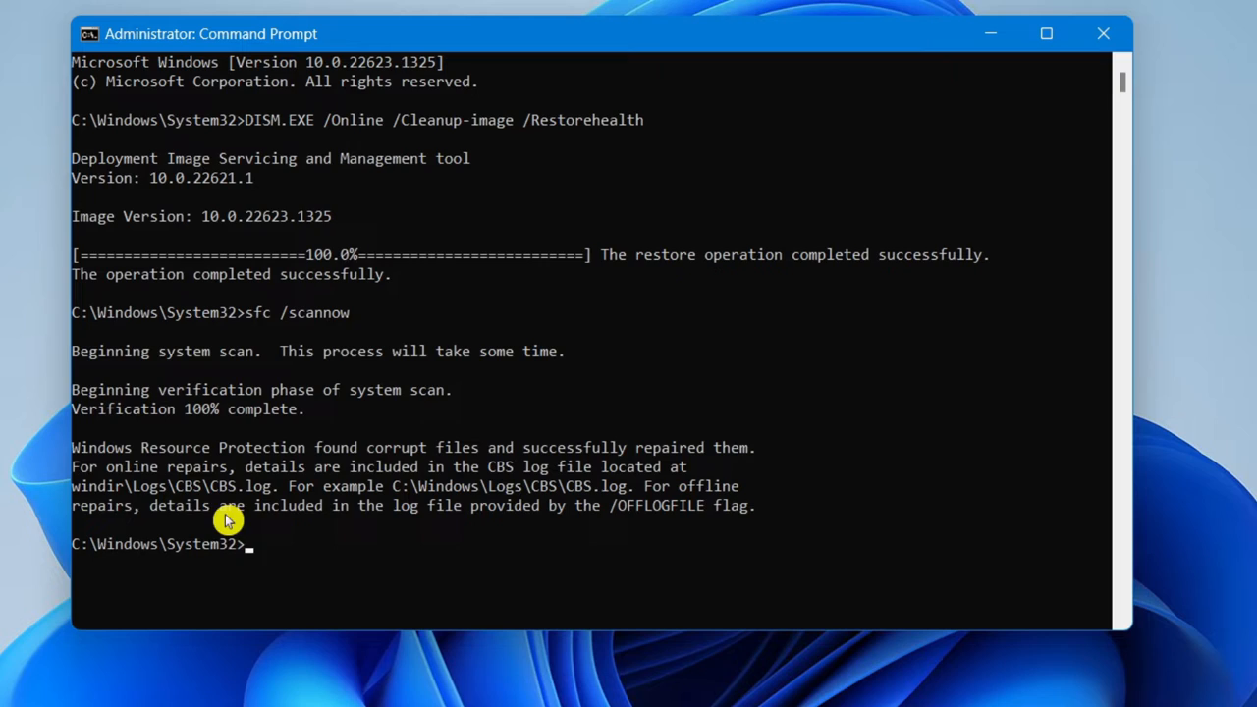
mouse_move(153, 445)
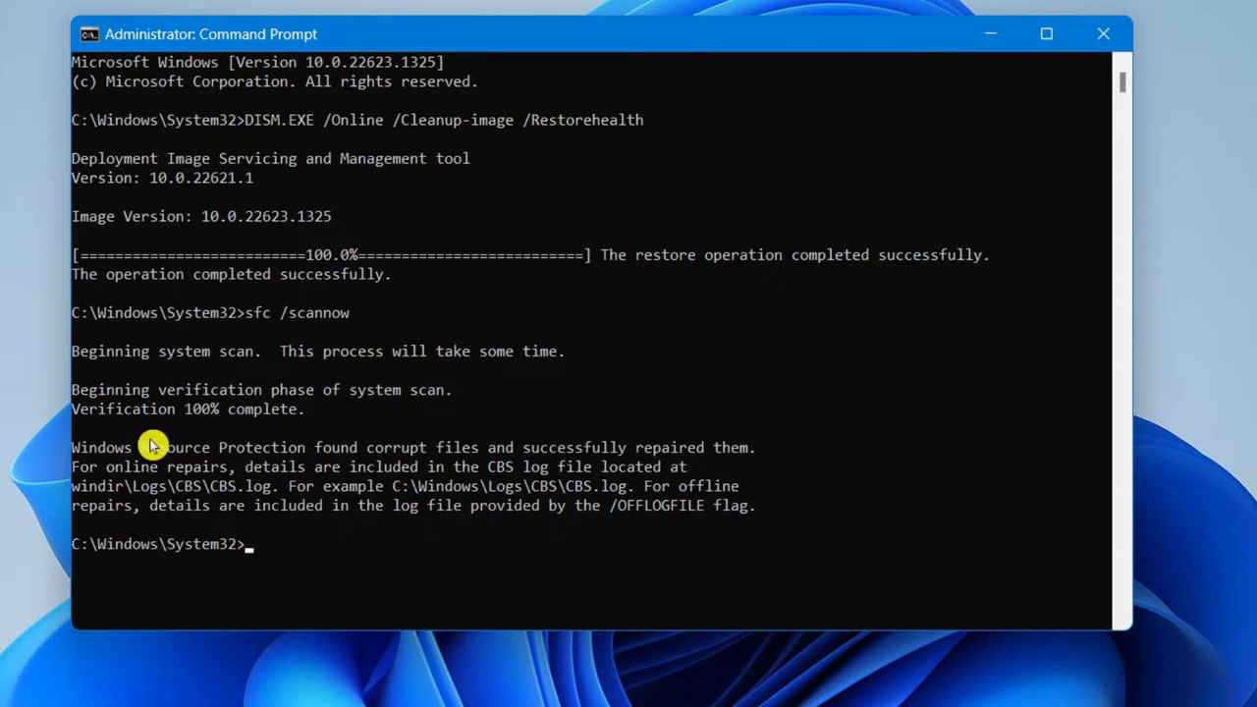
mouse_move(359, 458)
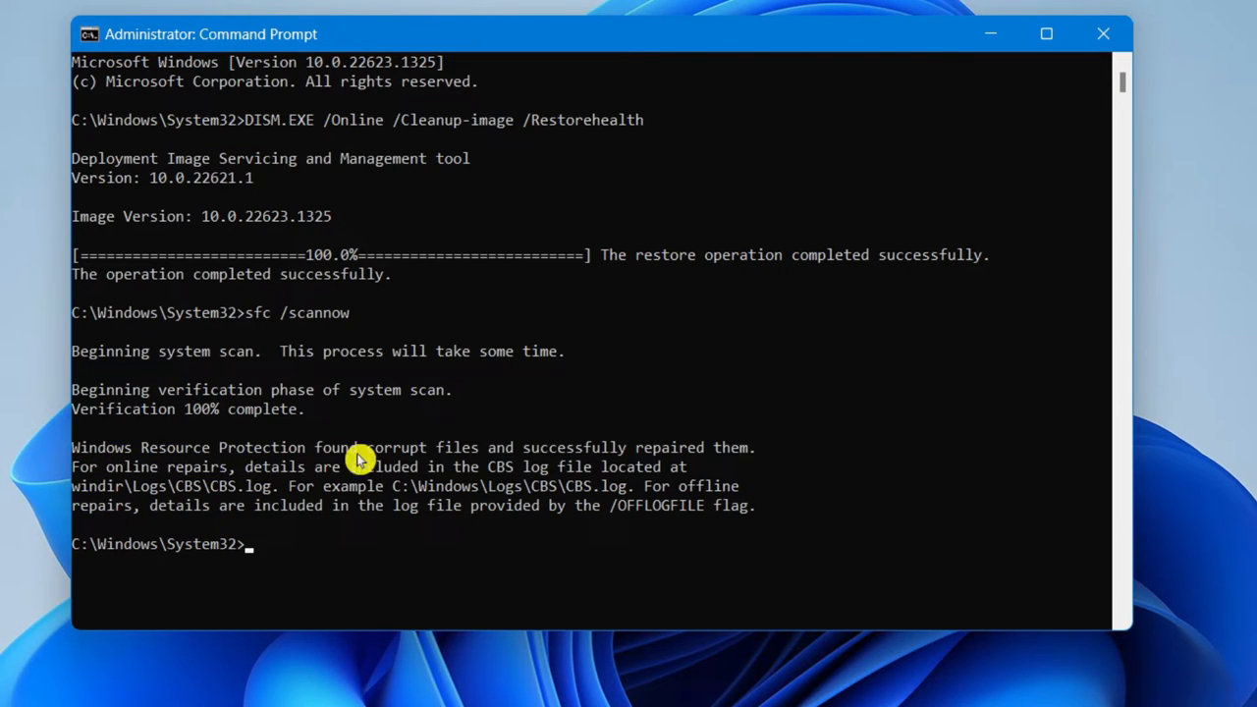
mouse_move(612, 448)
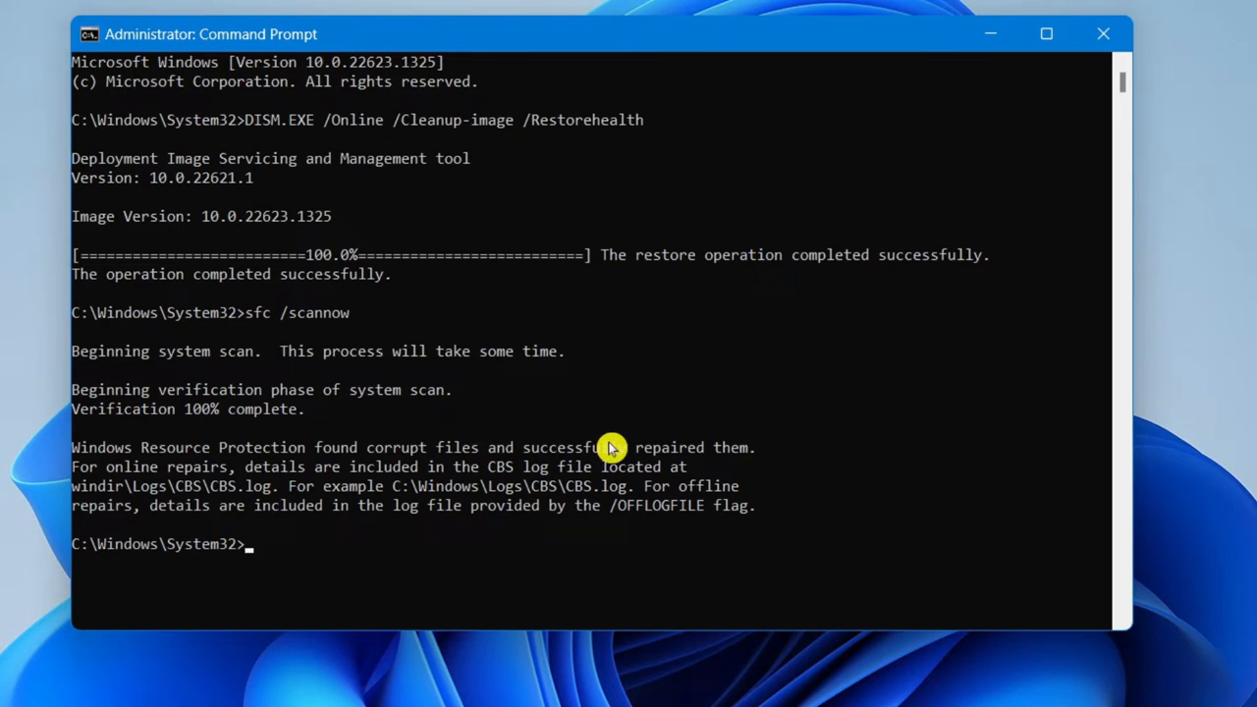
mouse_move(818, 406)
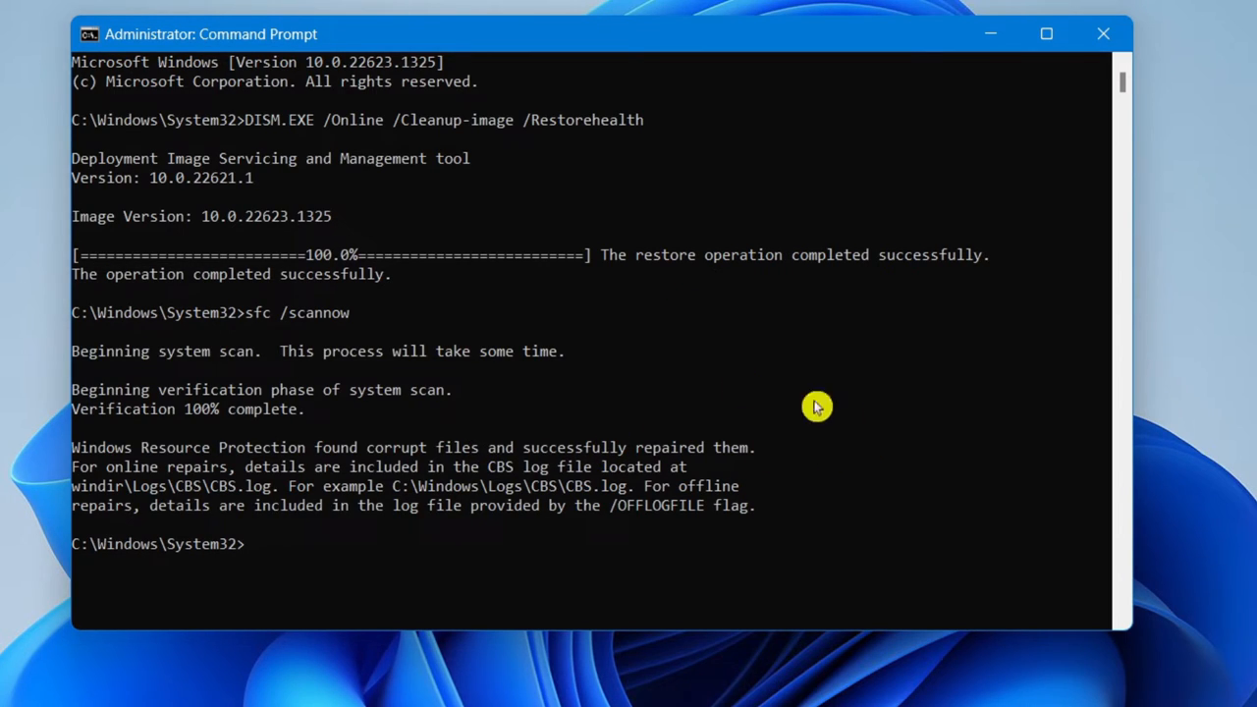
mouse_move(761, 493)
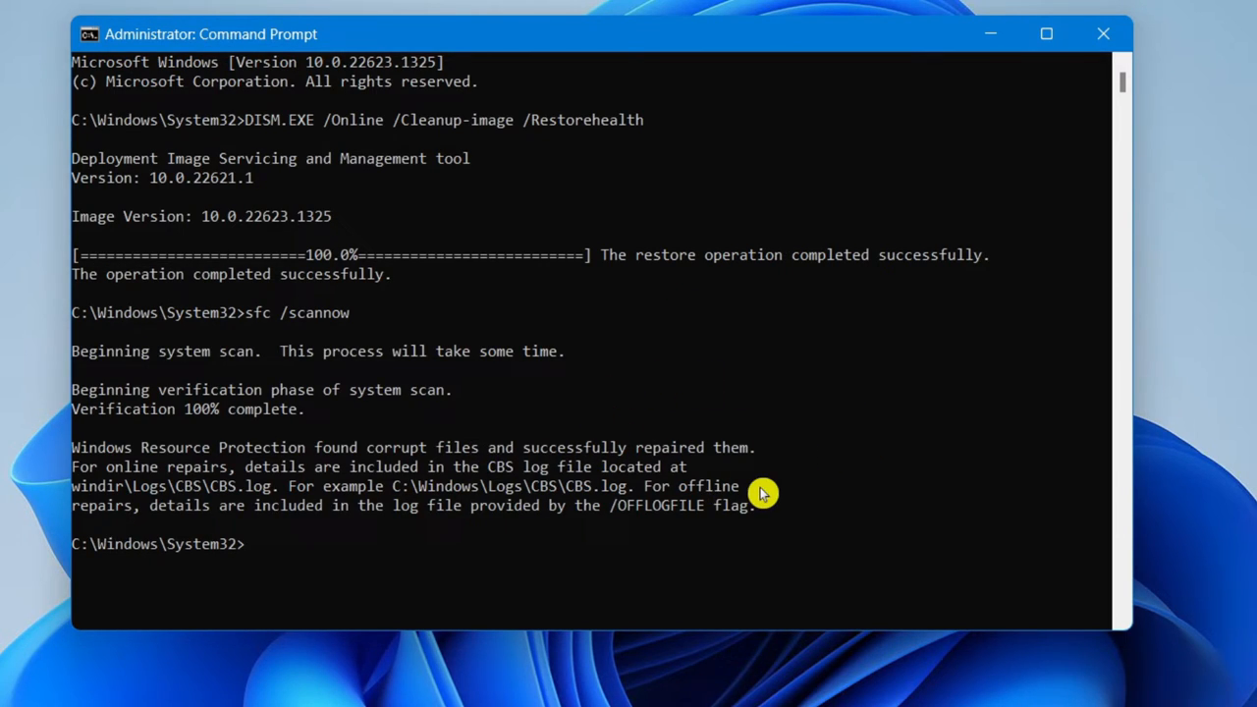
mouse_move(562, 424)
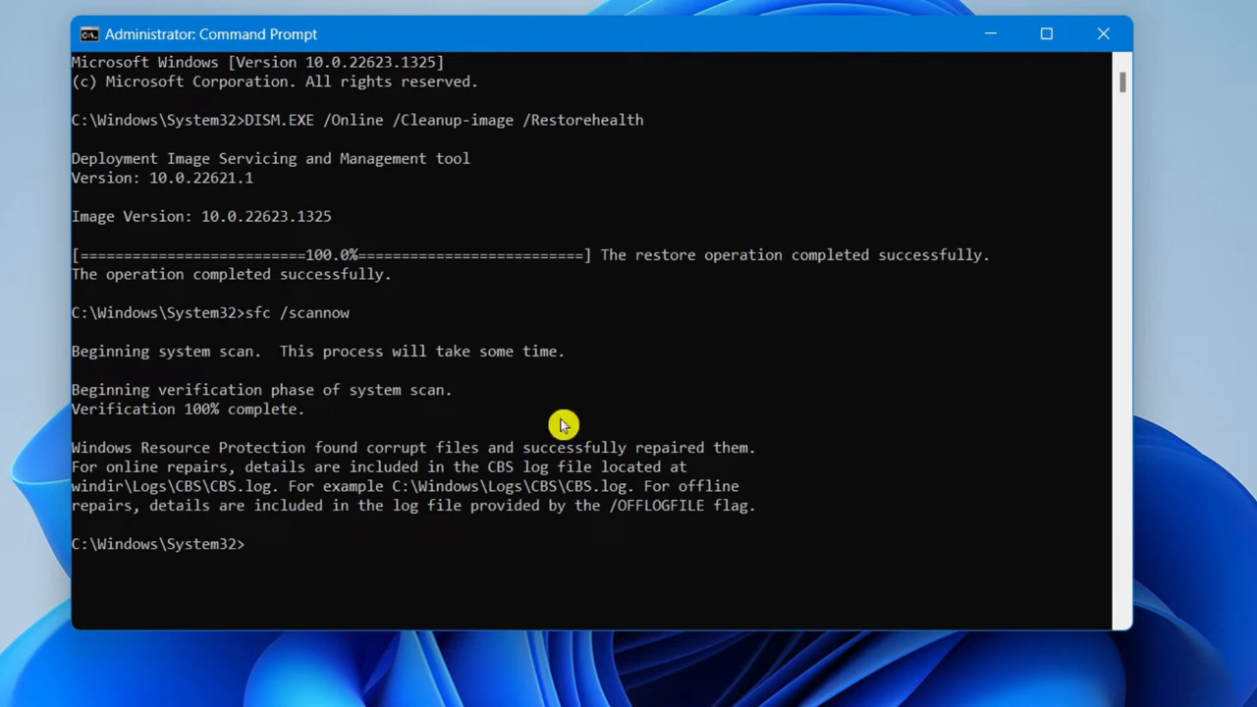
mouse_move(494, 510)
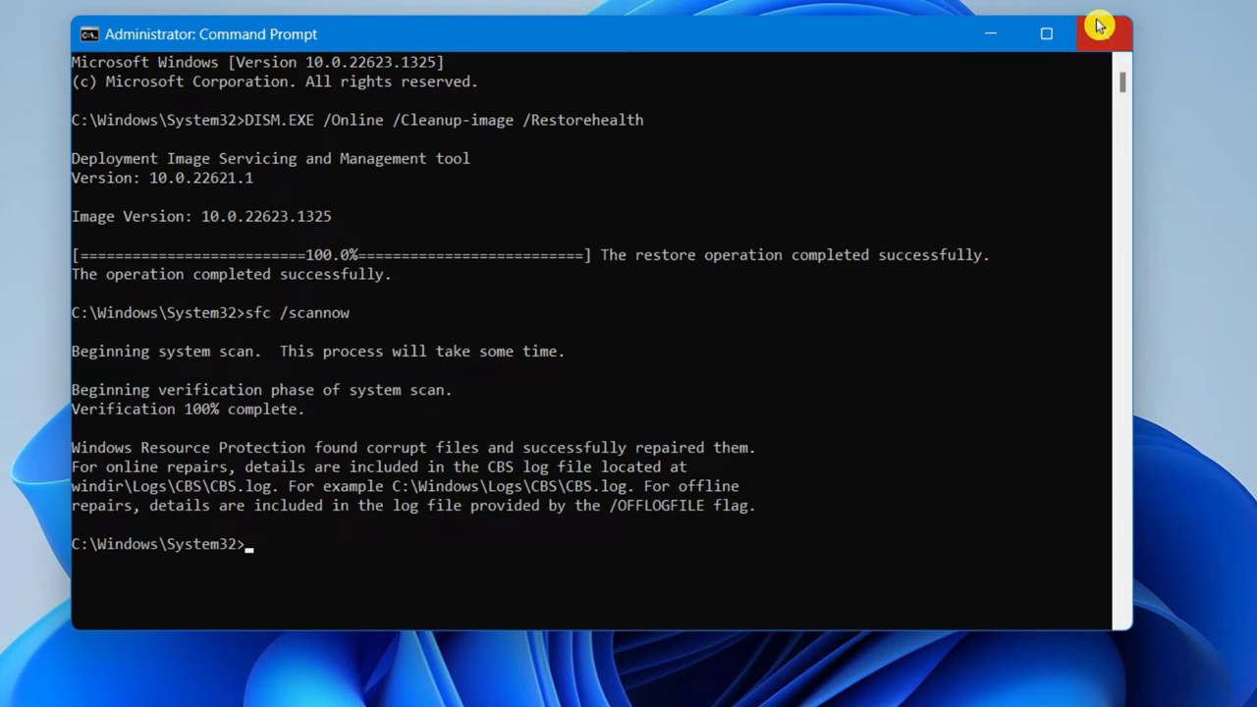
mouse_move(1048, 141)
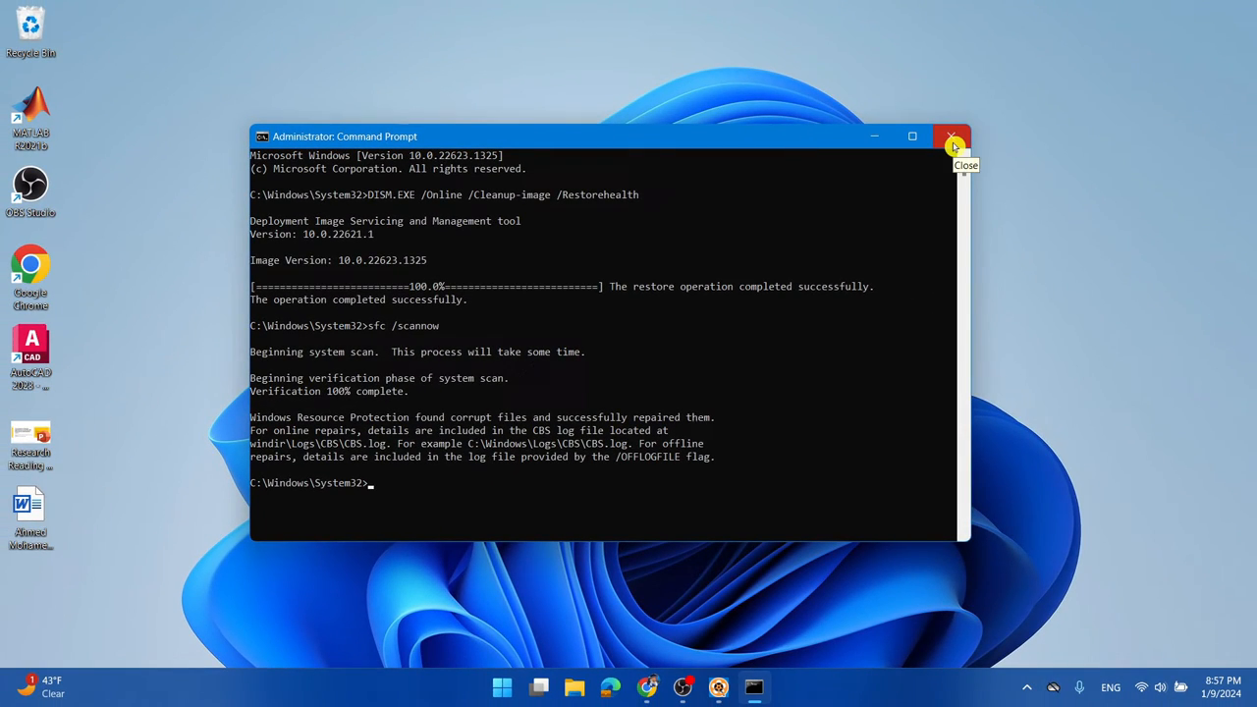
Step: Close the administrator Command Prompt window
left_click(949, 136)
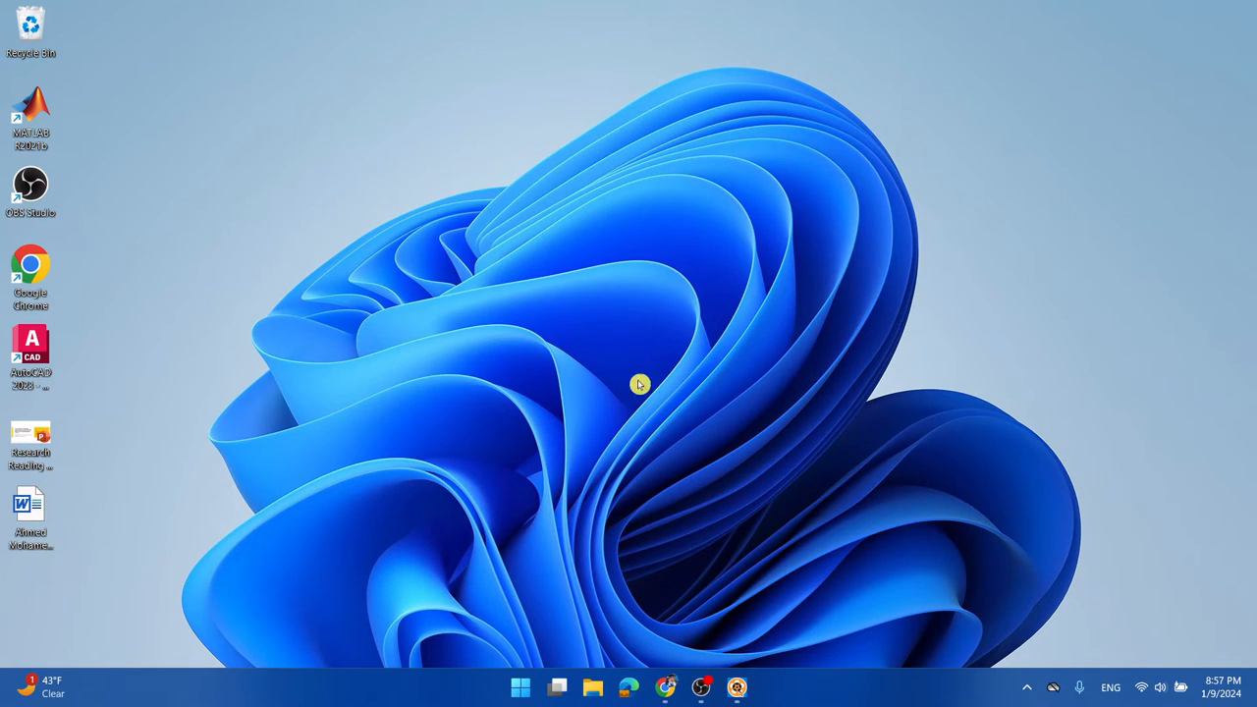
mouse_move(649, 400)
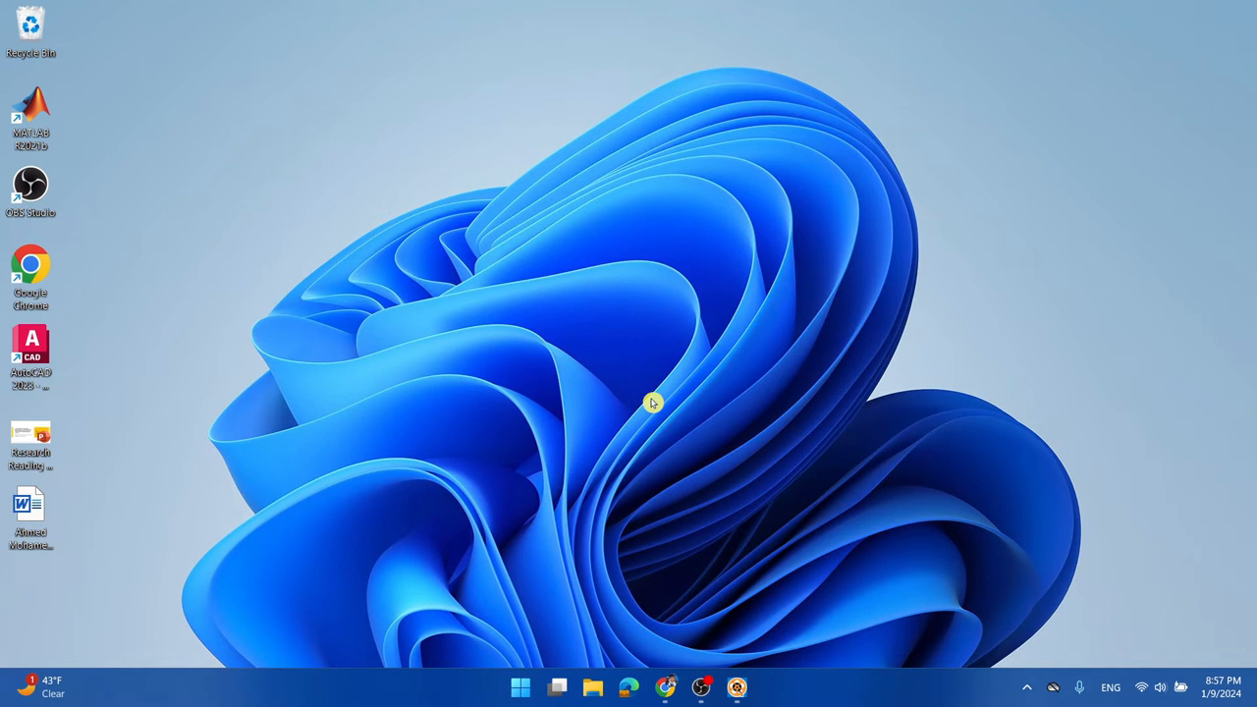
mouse_move(710, 381)
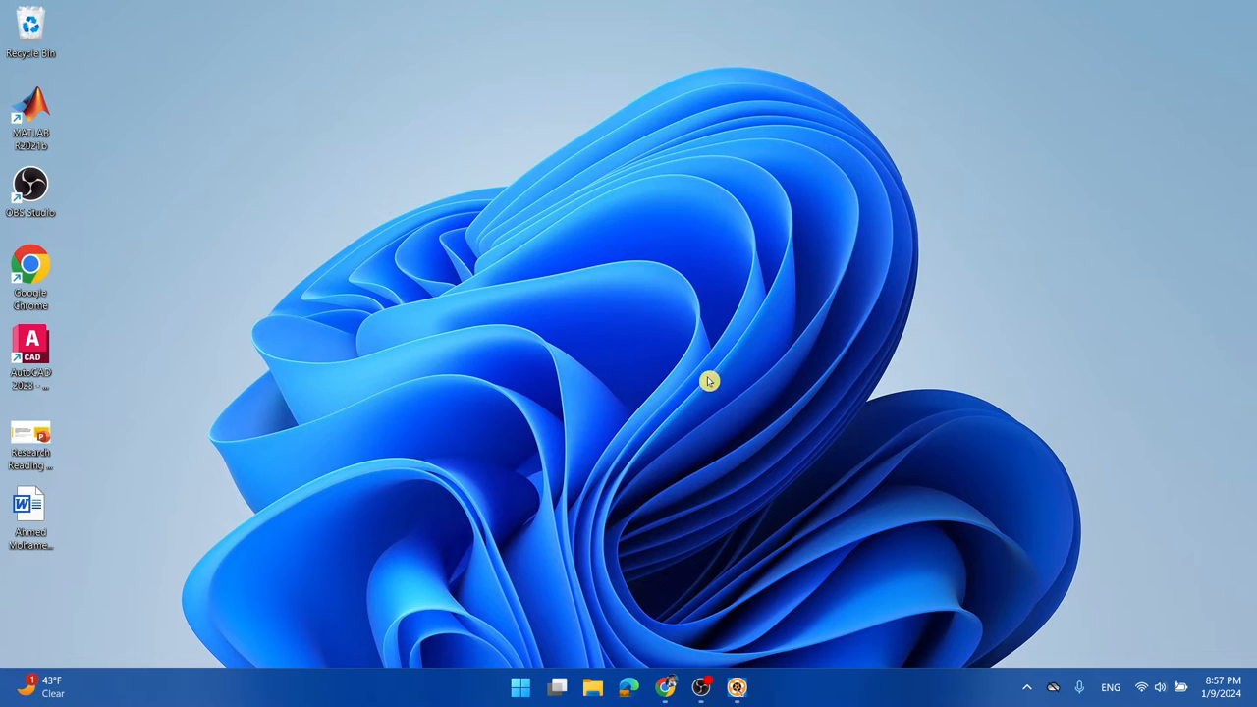
mouse_move(694, 378)
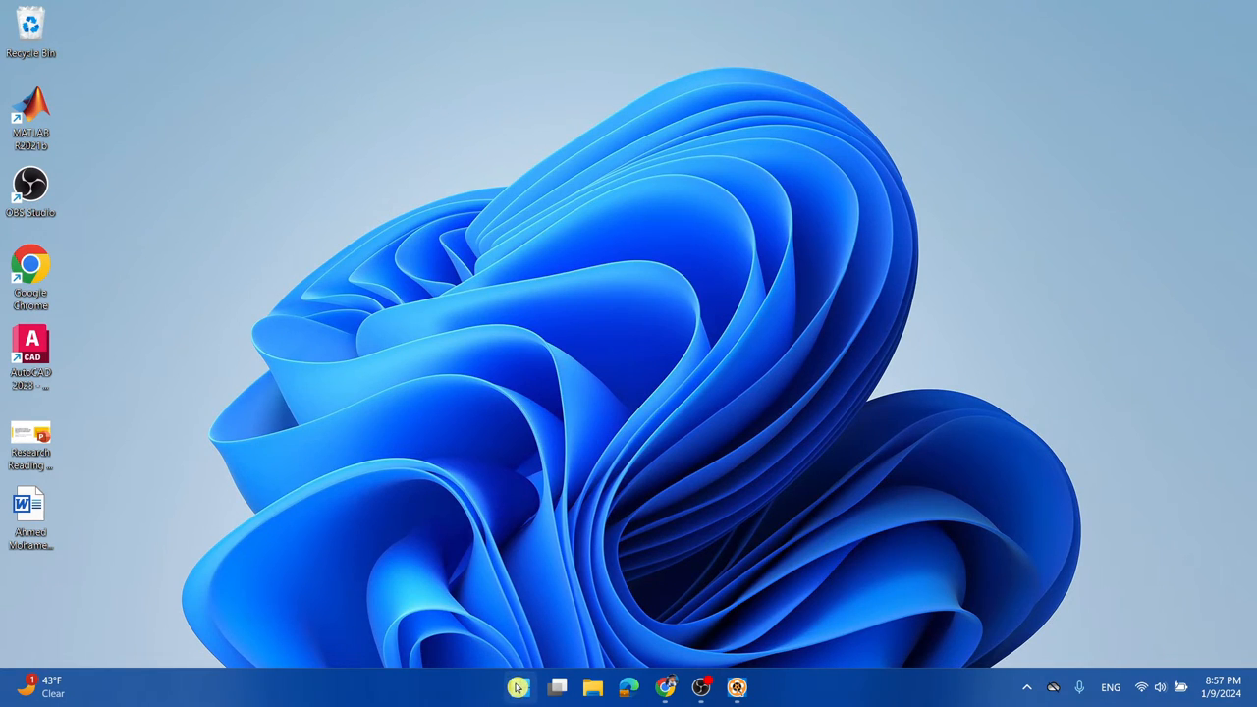
mouse_move(520, 688)
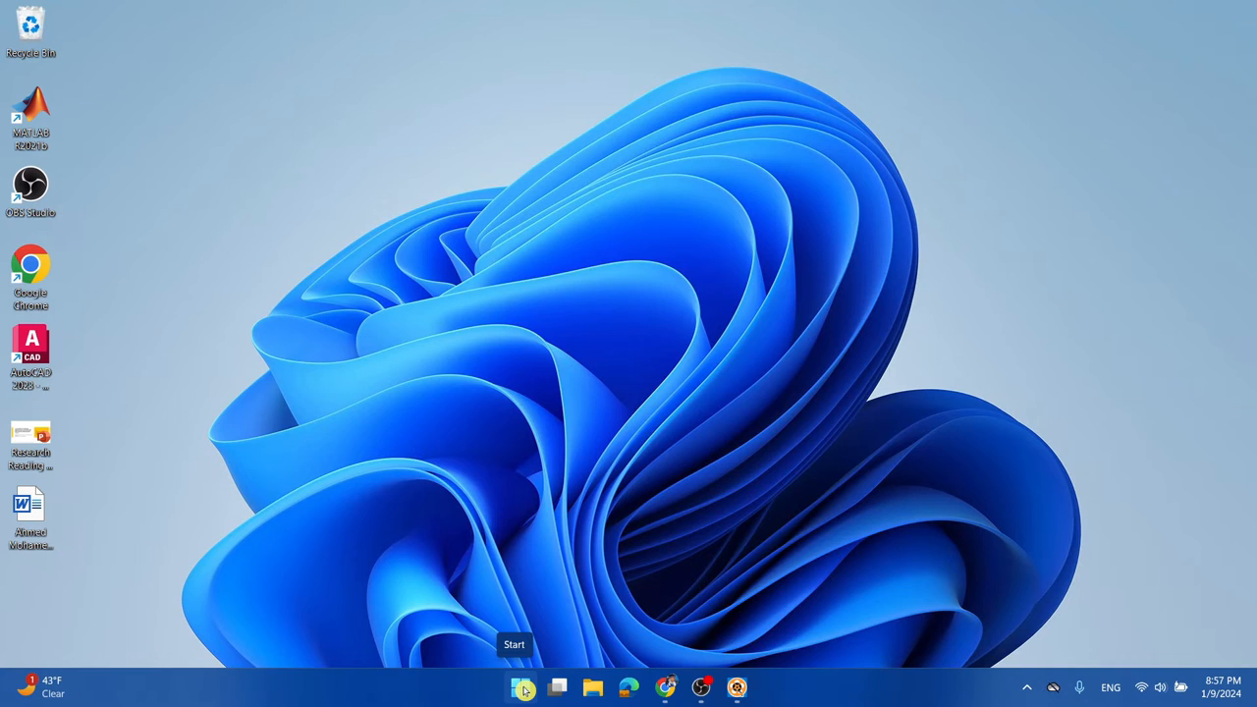
Step: Open Device Manager from the Start button's right-click menu and centre its window
right_click(529, 689)
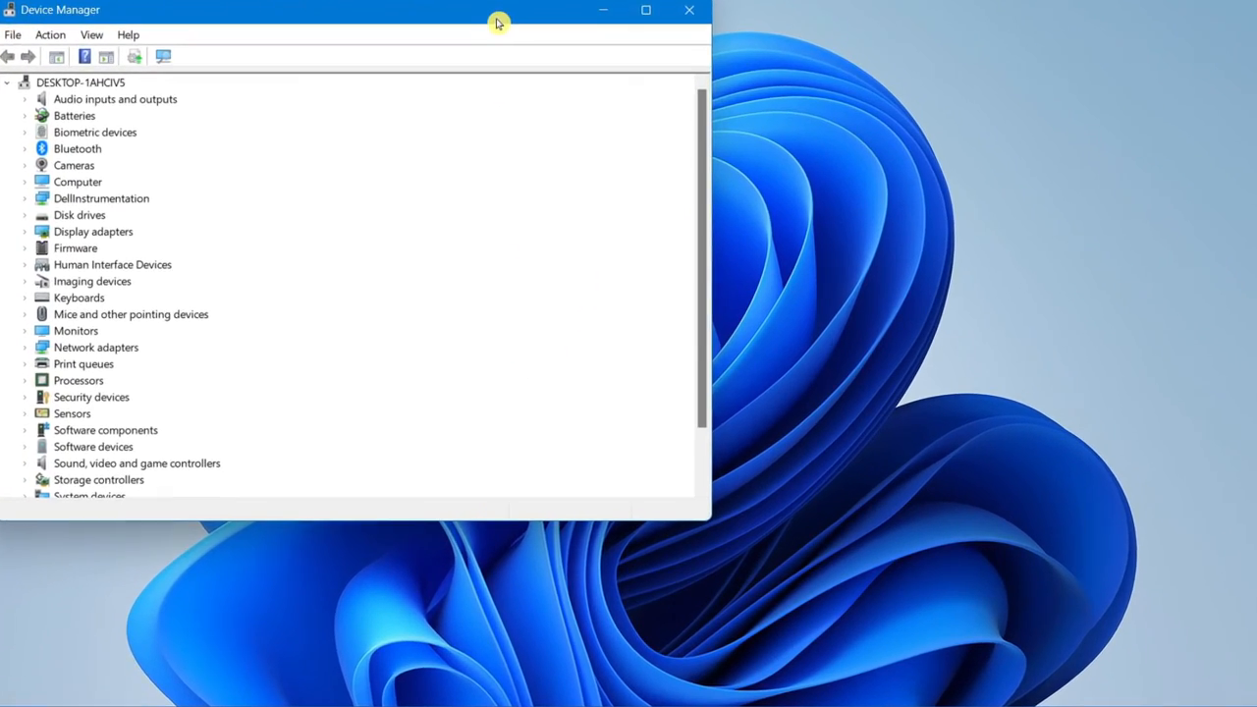
left_click_drag(497, 22, 798, 72)
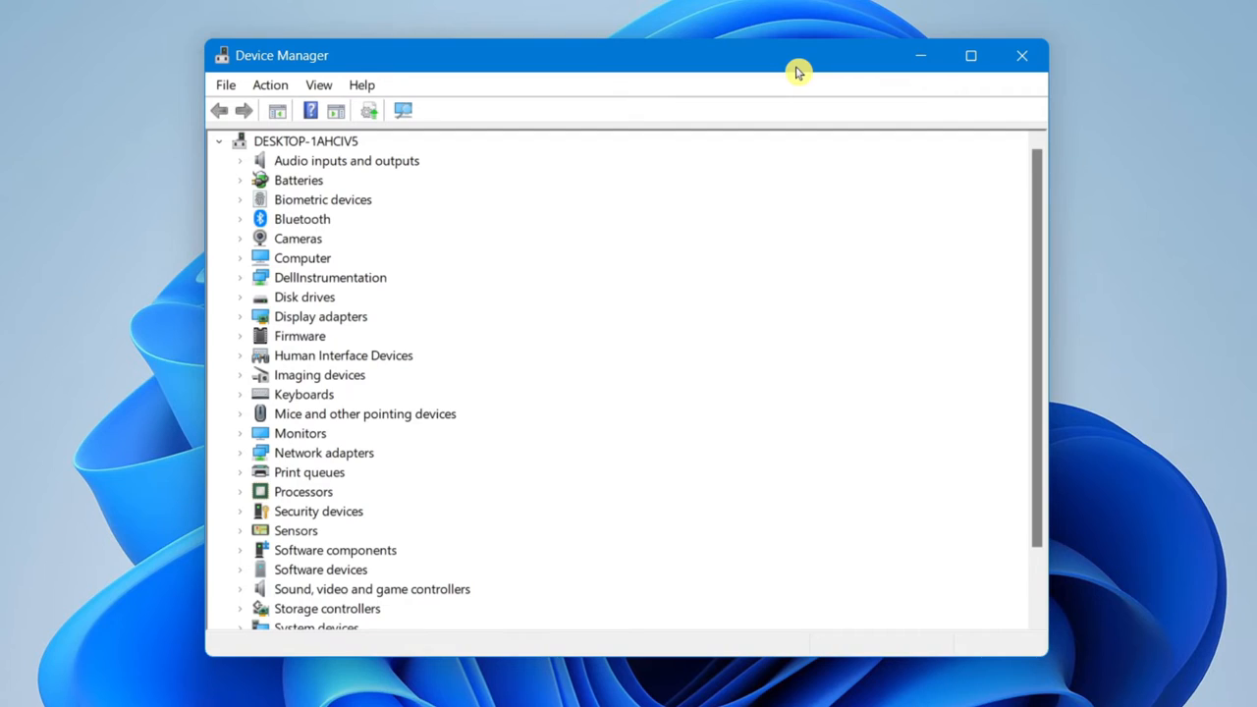
mouse_move(295, 228)
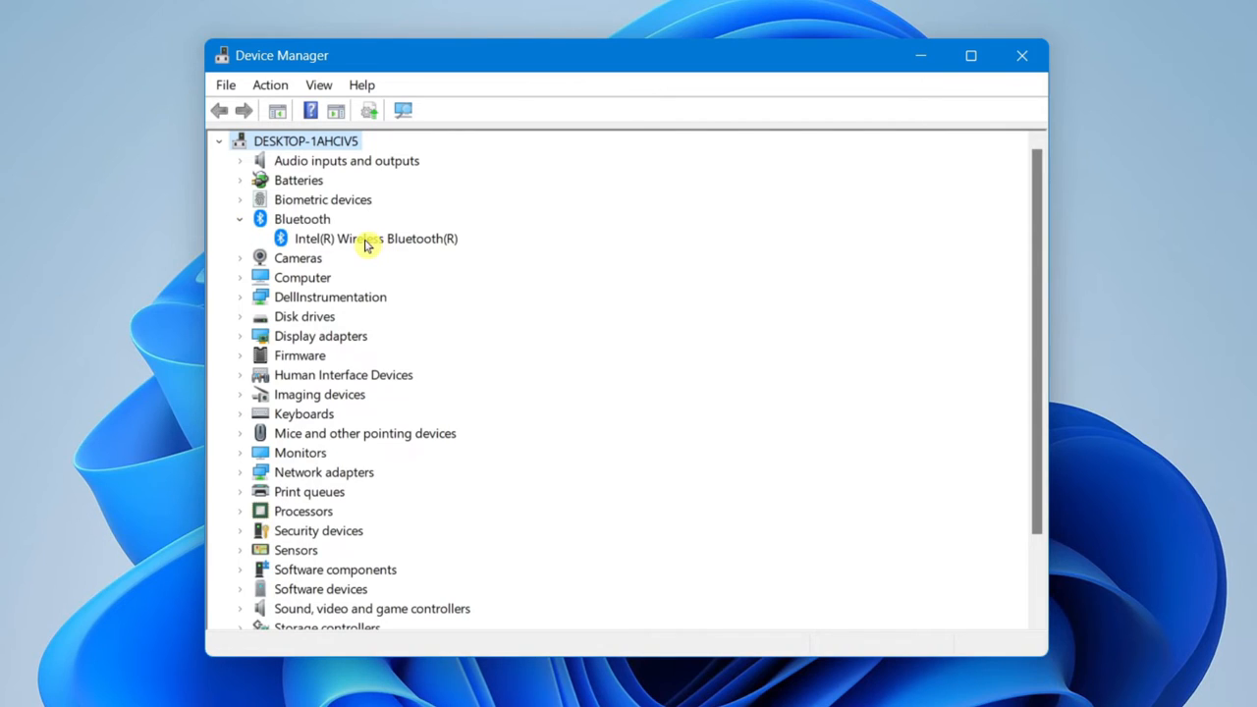
Step: Choose Disable device on the Intel(R) Wireless Bluetooth(R) adapter to raise the confirmation
left_click(374, 238)
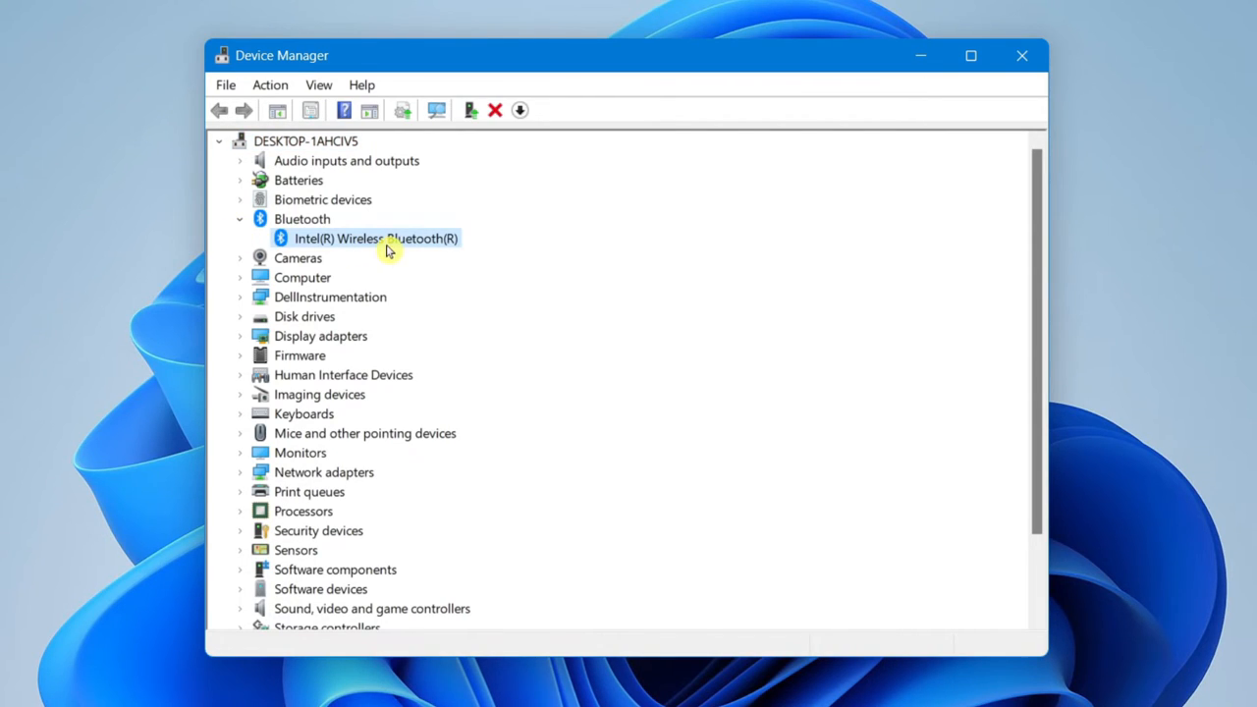
mouse_move(370, 248)
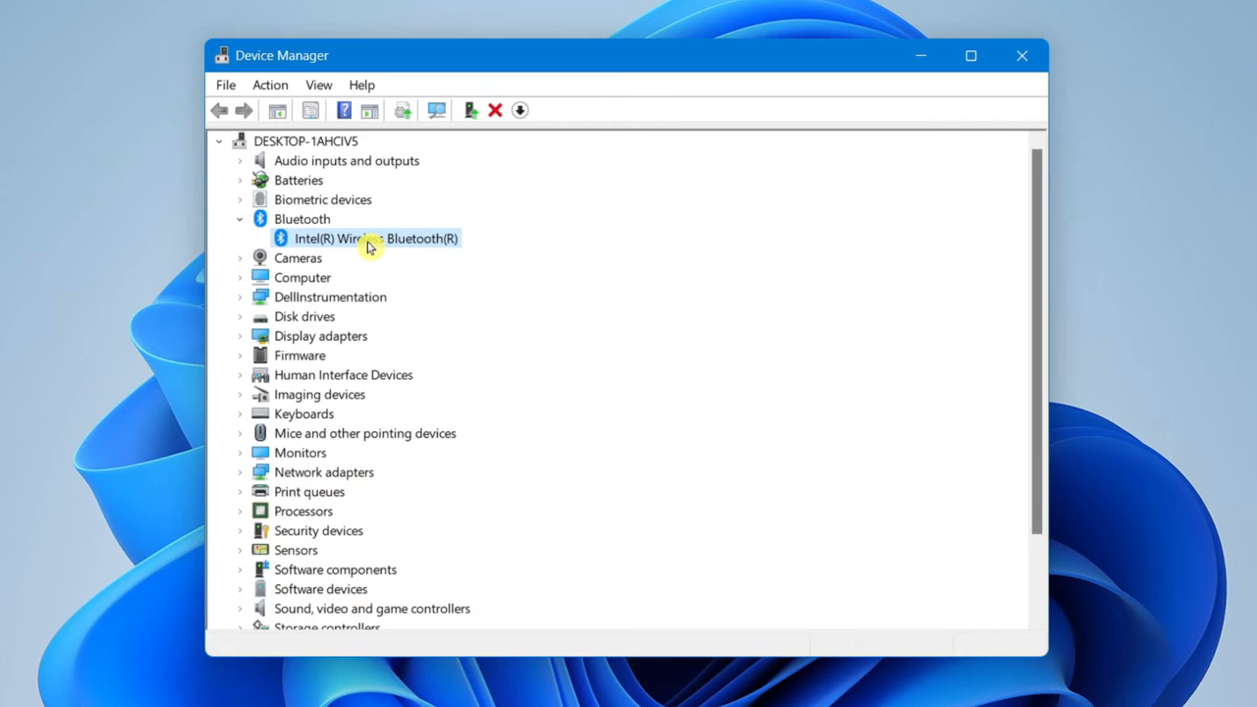
right_click(368, 248)
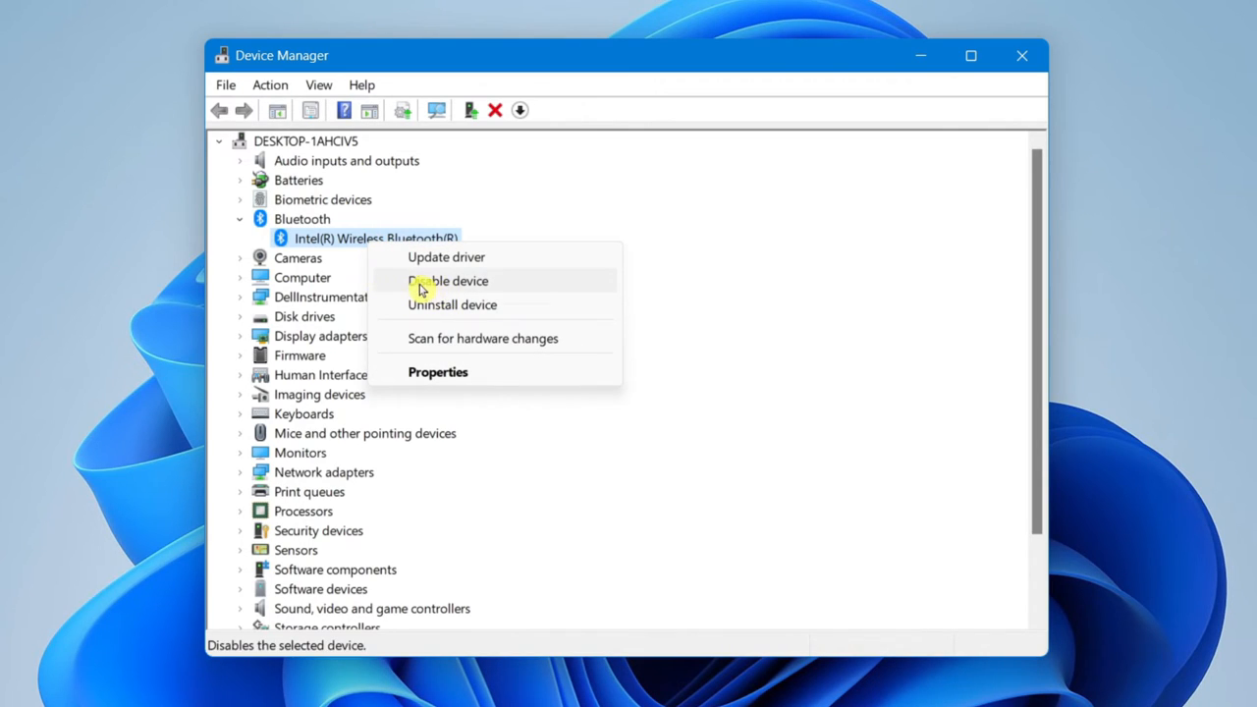
left_click(447, 281)
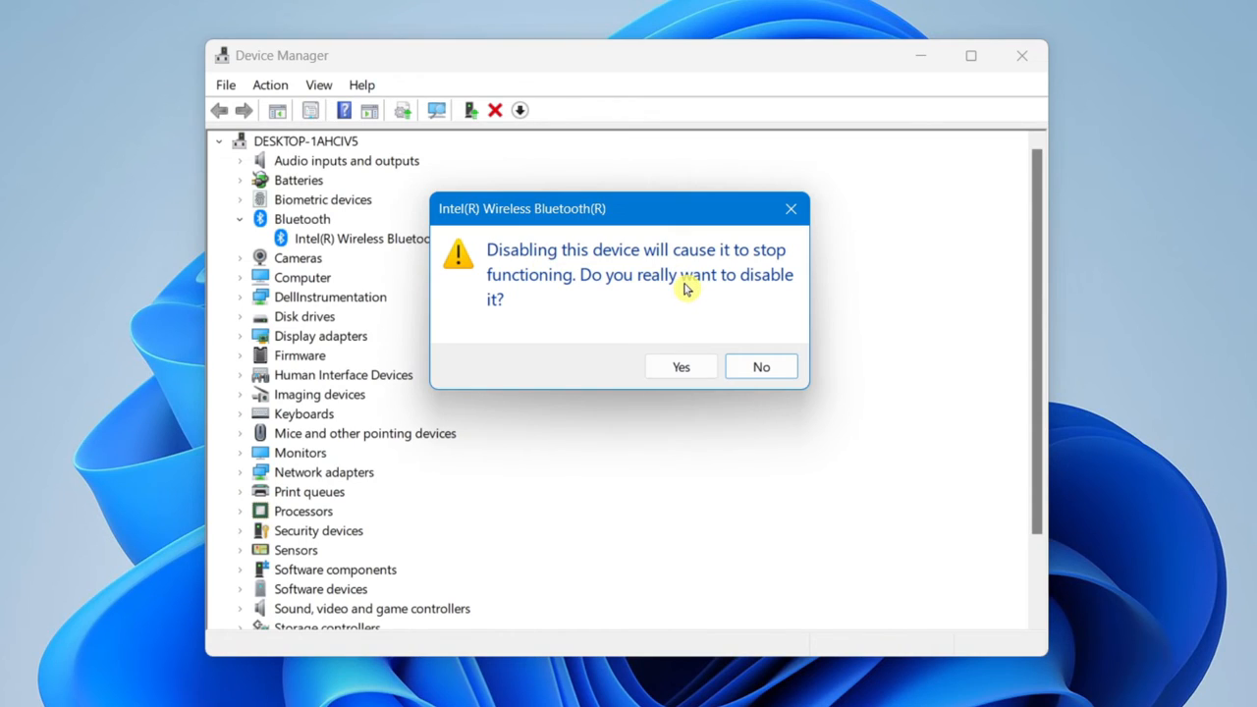
mouse_move(288, 250)
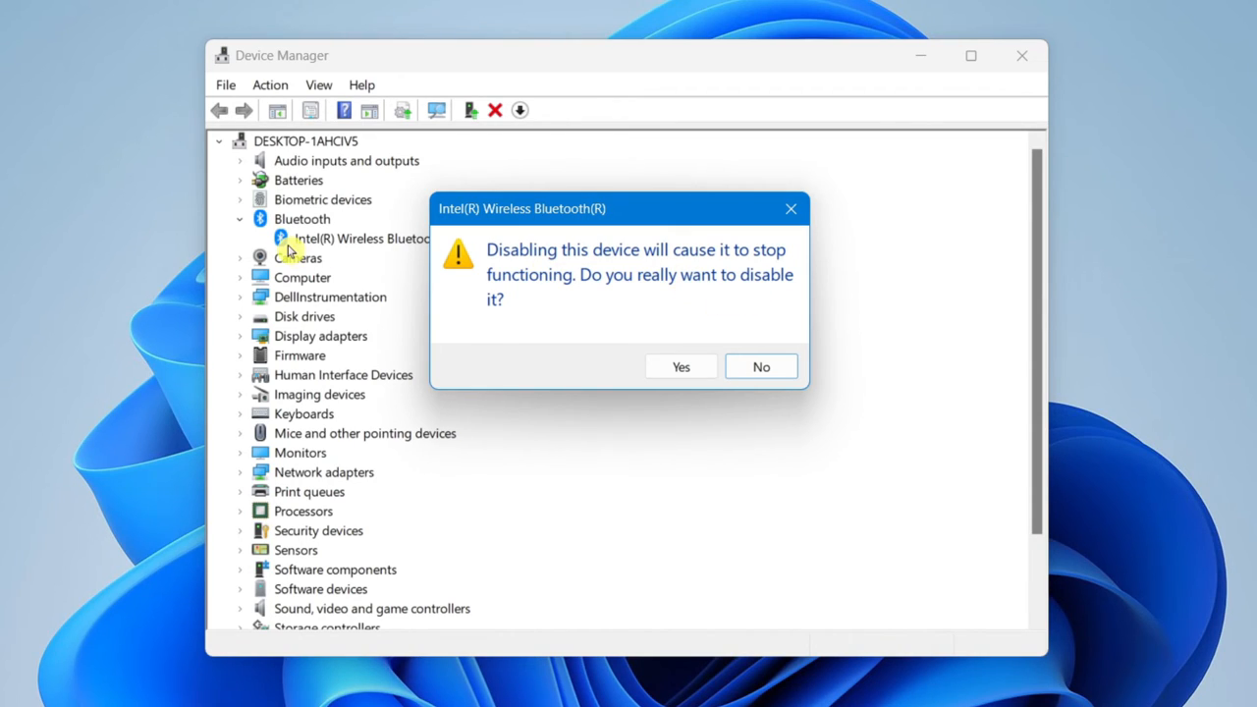
mouse_move(642, 293)
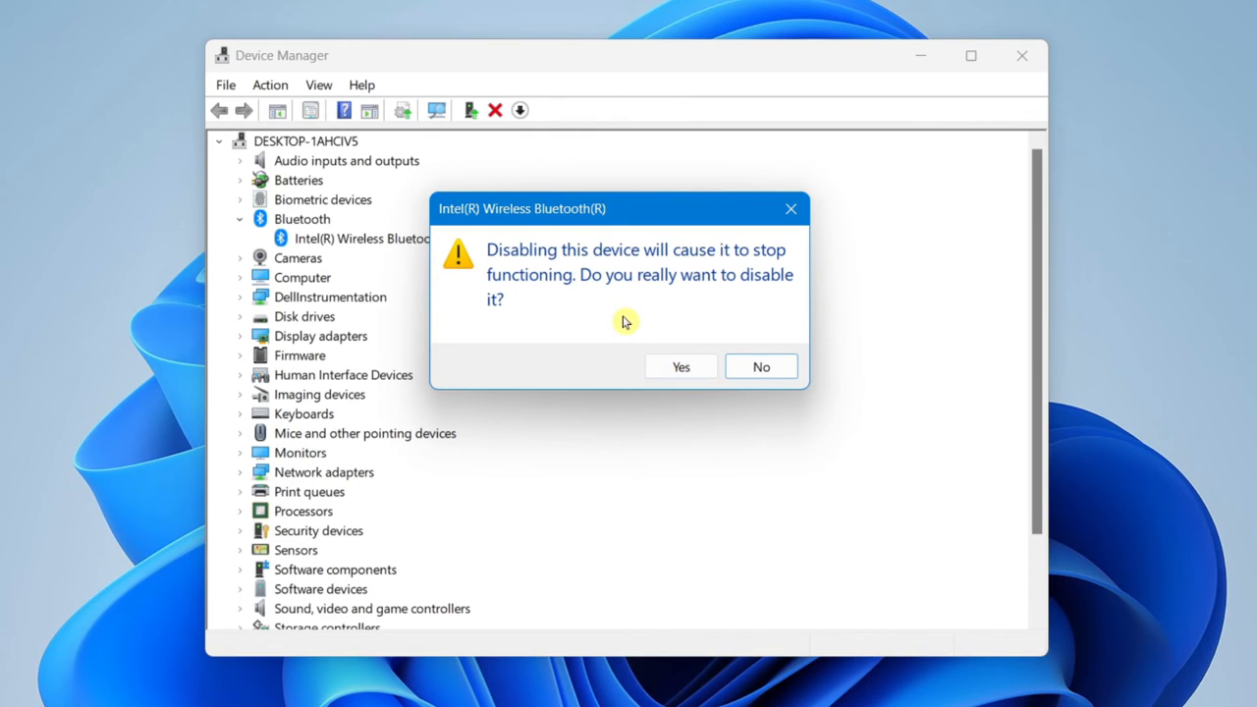
mouse_move(739, 310)
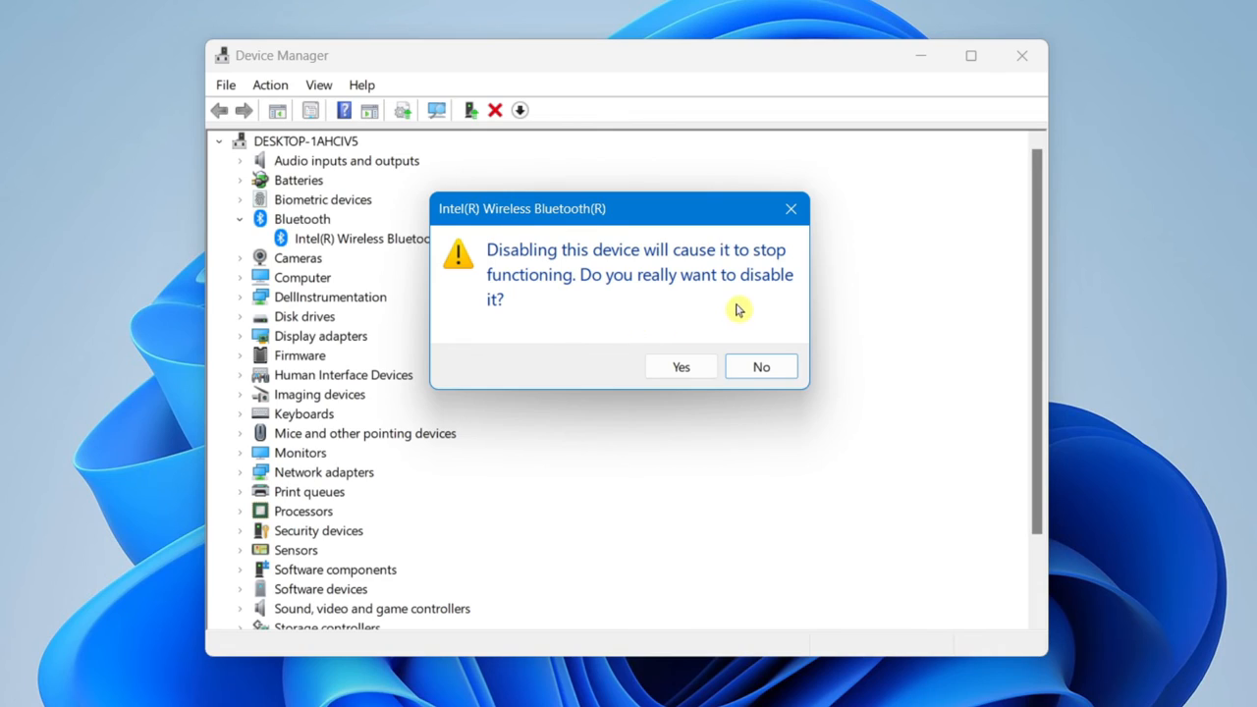
mouse_move(640, 334)
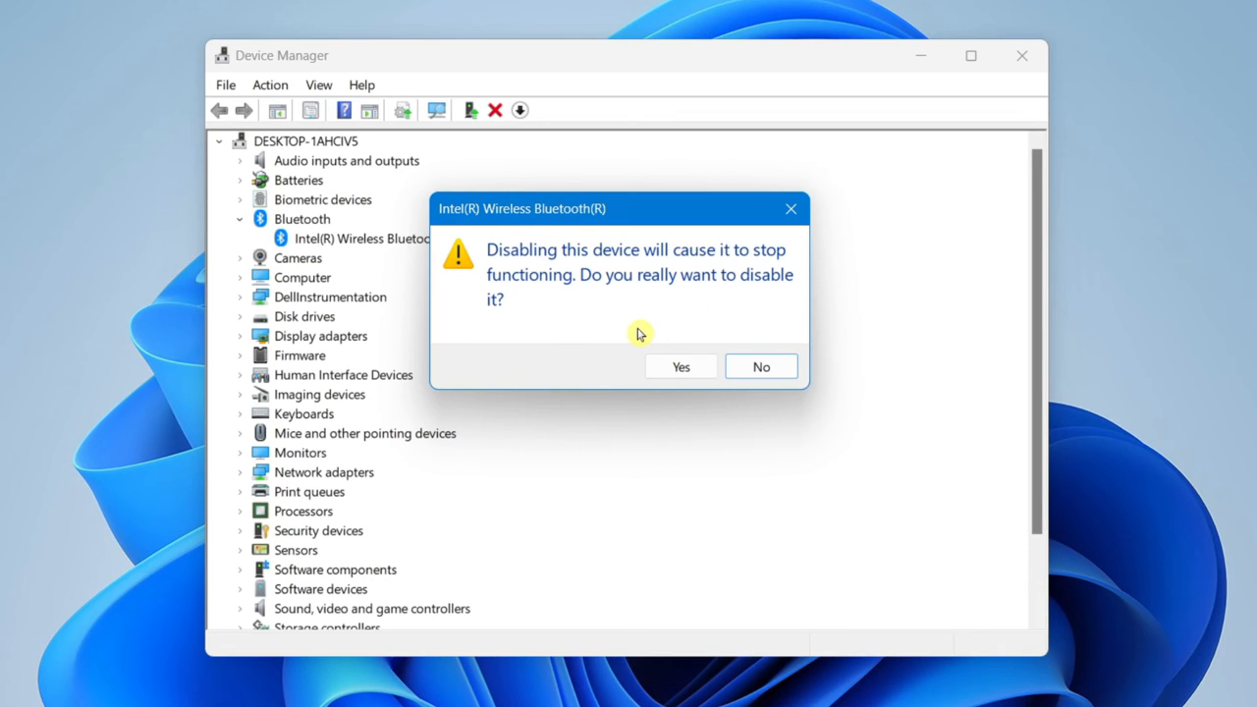
mouse_move(704, 322)
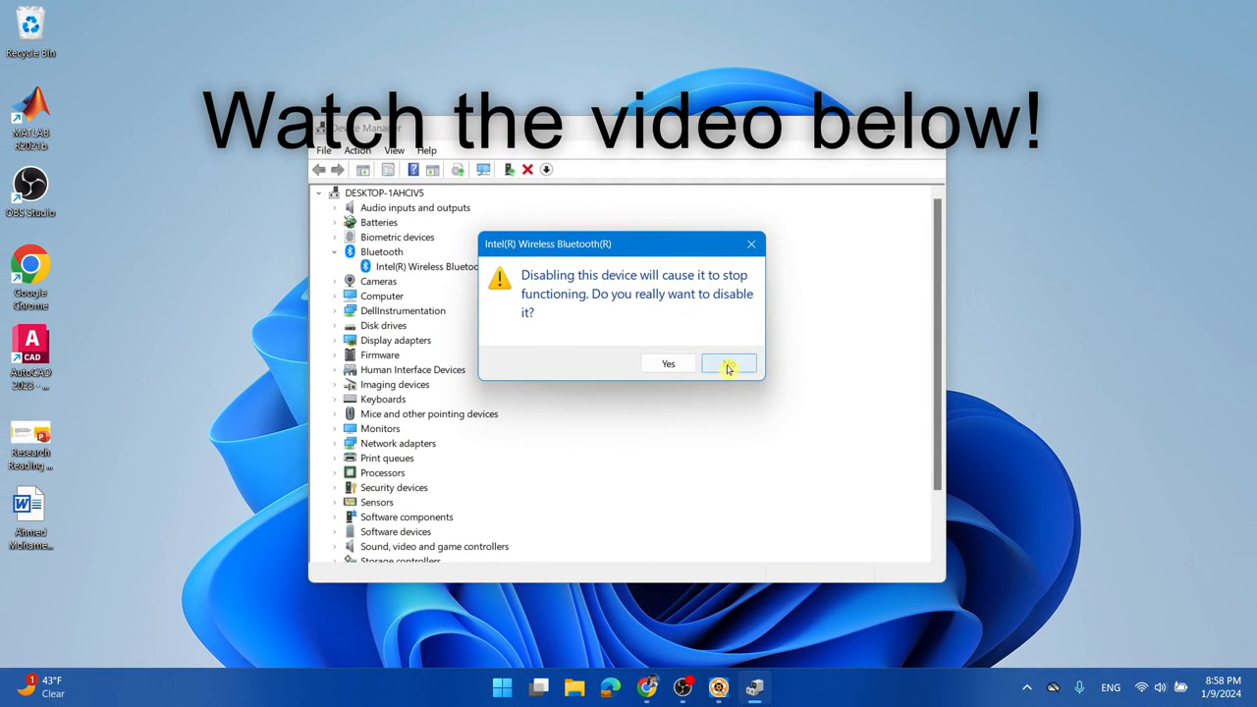
Step: Answer No to disabling the Bluetooth adapter, then close Device Manager
left_click(729, 364)
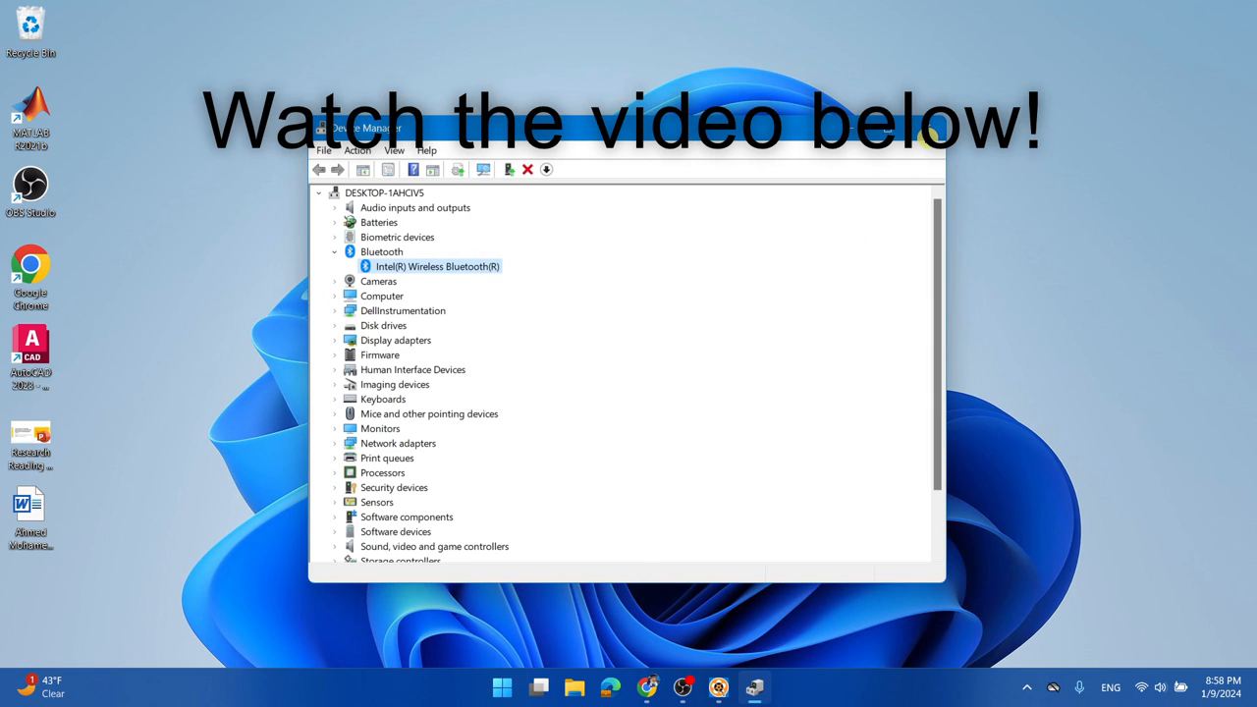
left_click(929, 135)
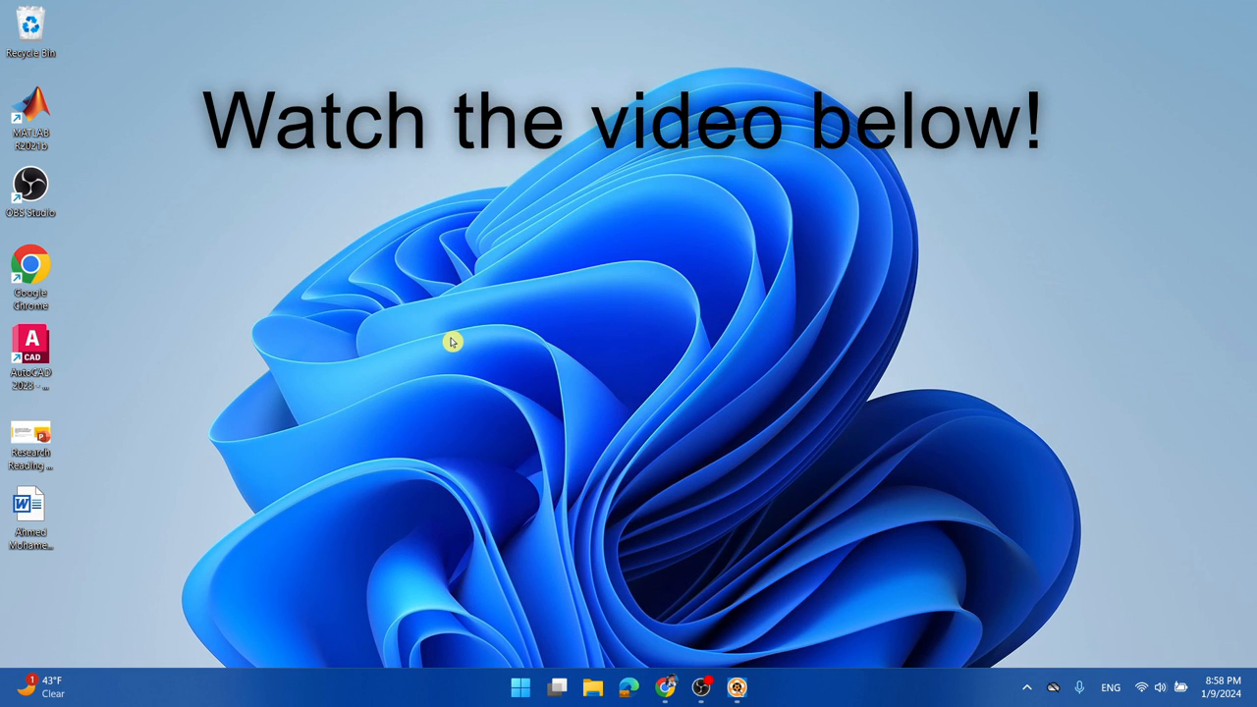